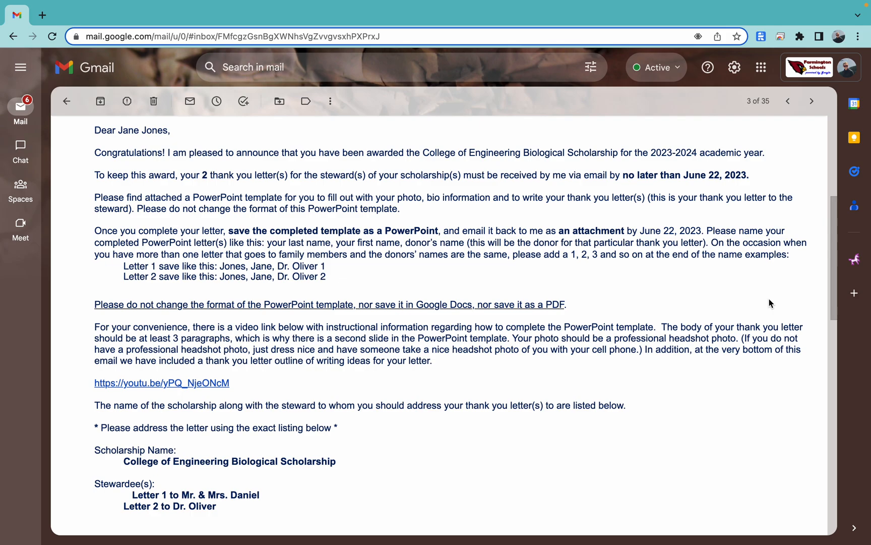
mouse_move(715, 317)
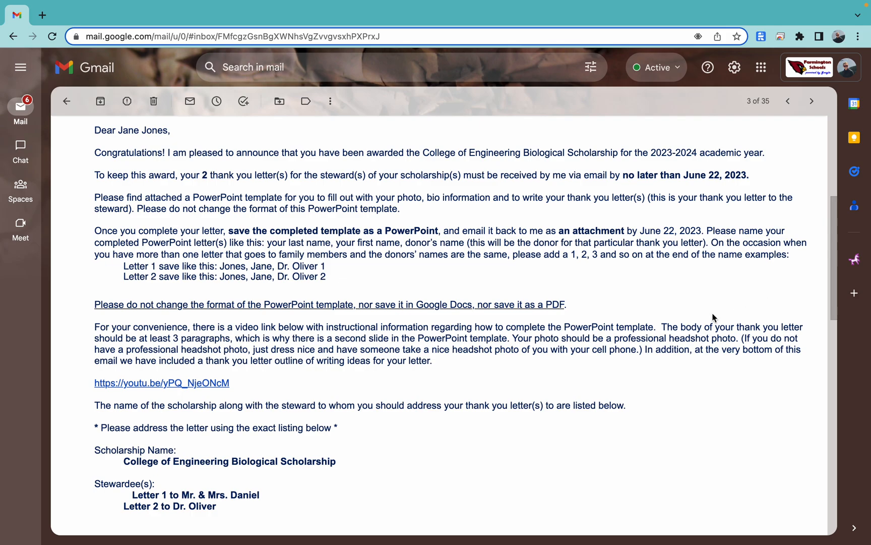
mouse_move(207, 187)
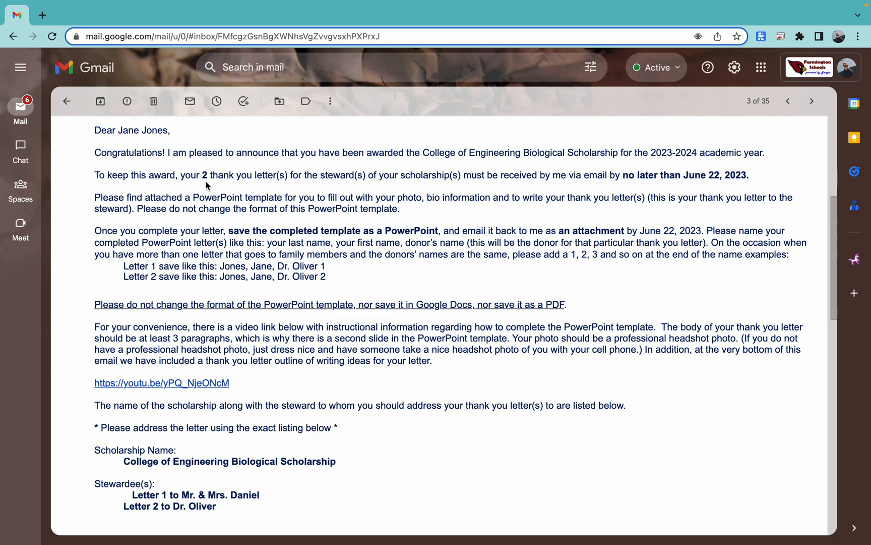
mouse_move(531, 155)
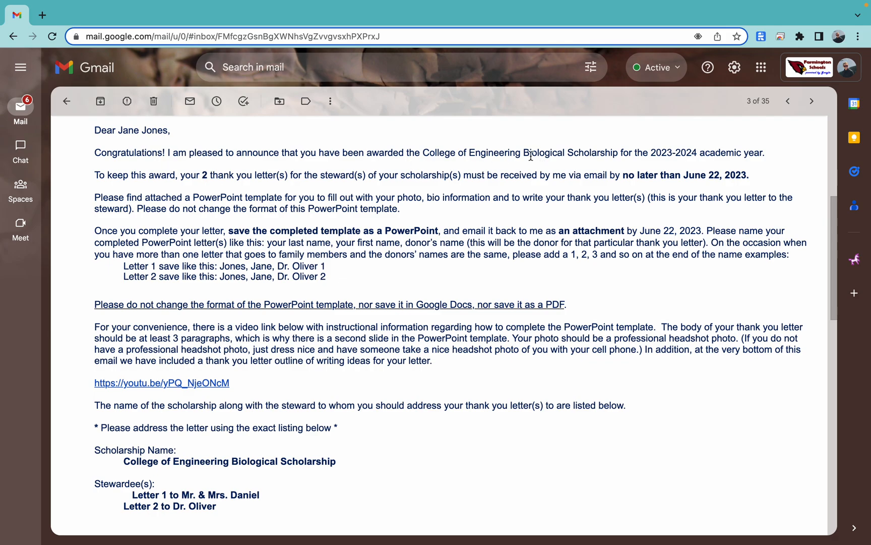
mouse_move(728, 188)
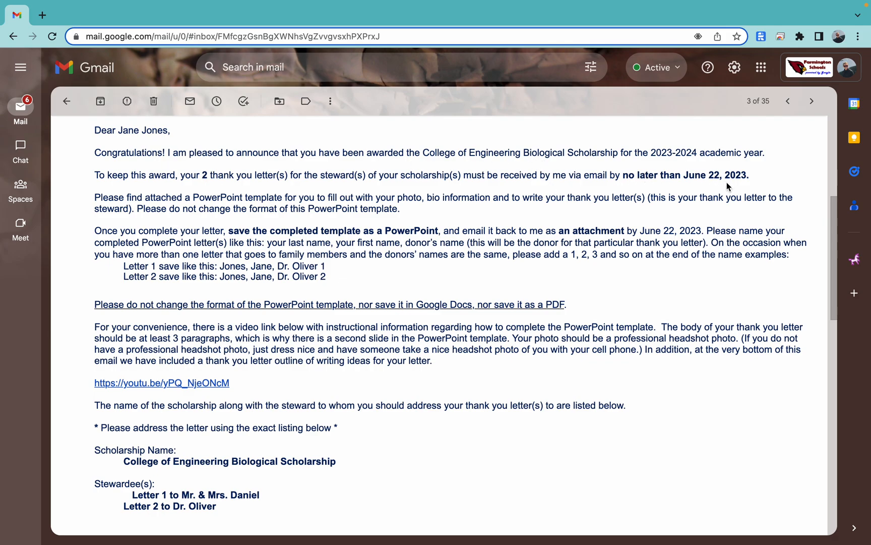
mouse_move(376, 242)
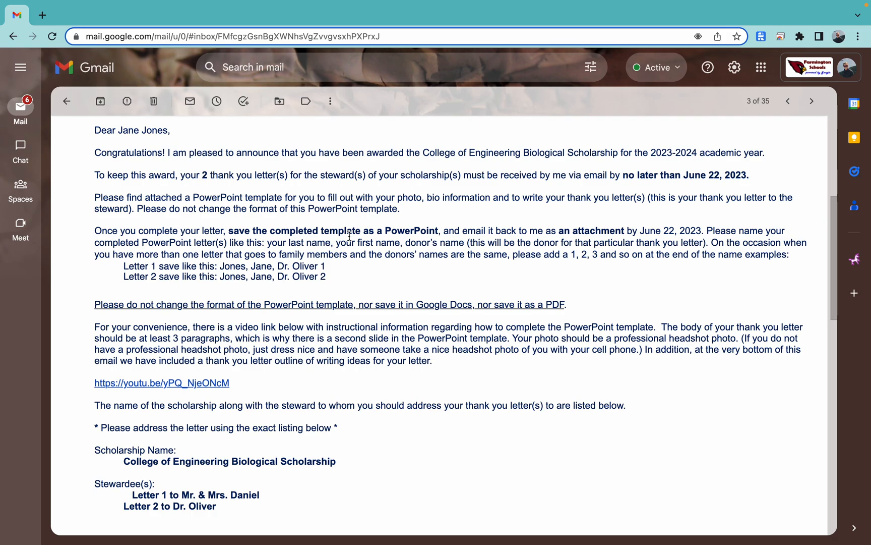
mouse_move(513, 290)
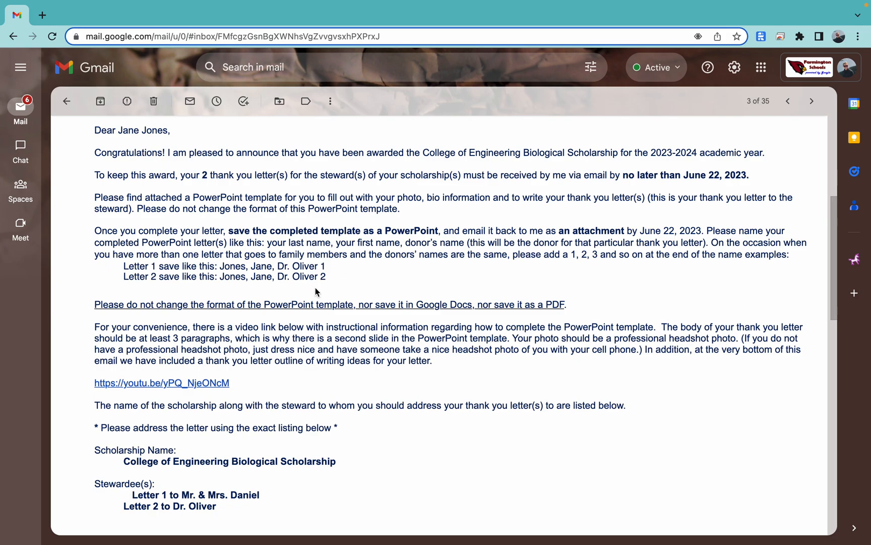
Insert Example photo.jpg from Documents into the slide's photo placeholder.
scroll("down", 3)
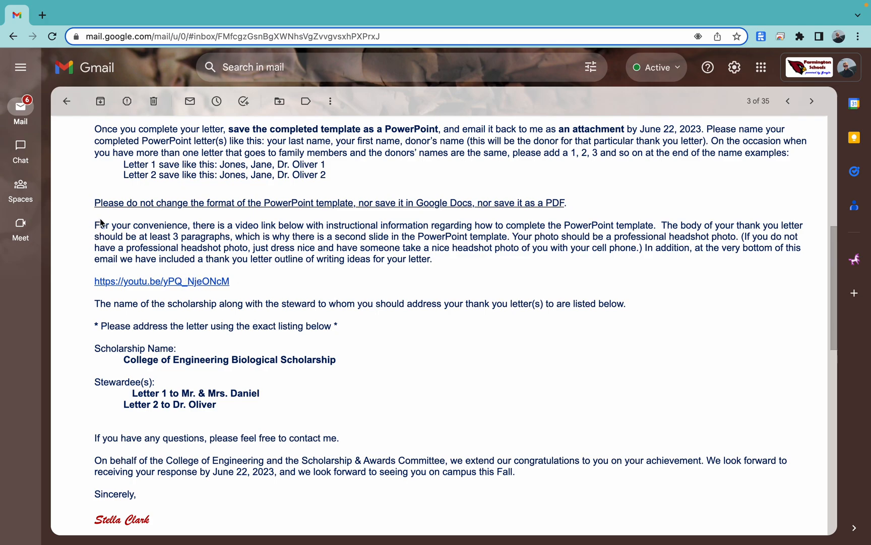
mouse_move(116, 252)
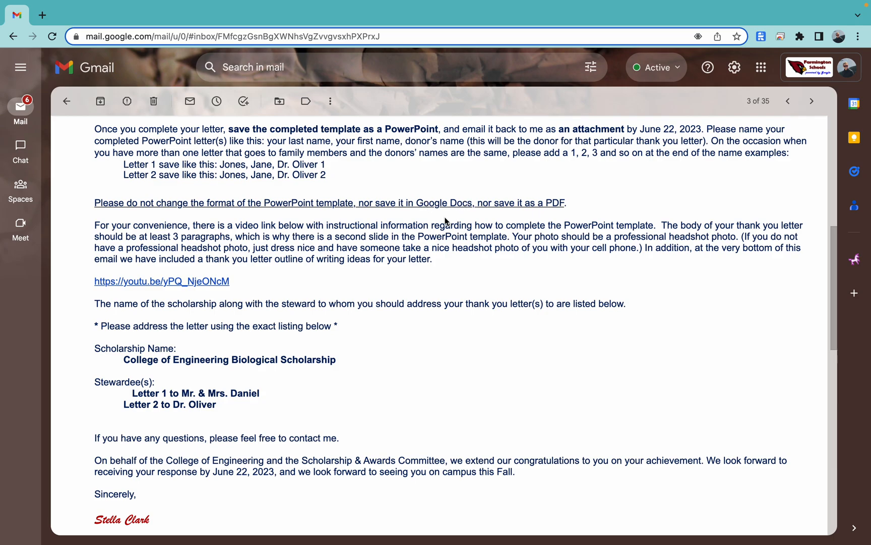
mouse_move(219, 299)
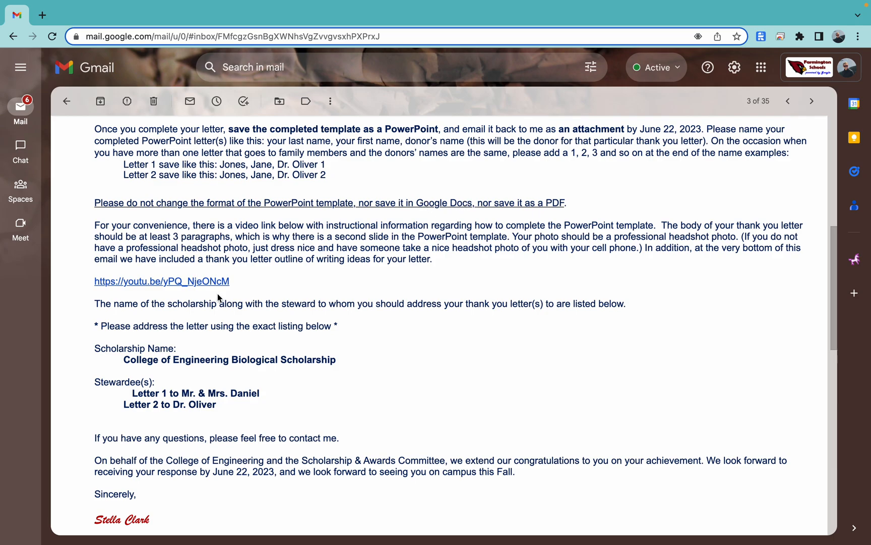
mouse_move(213, 291)
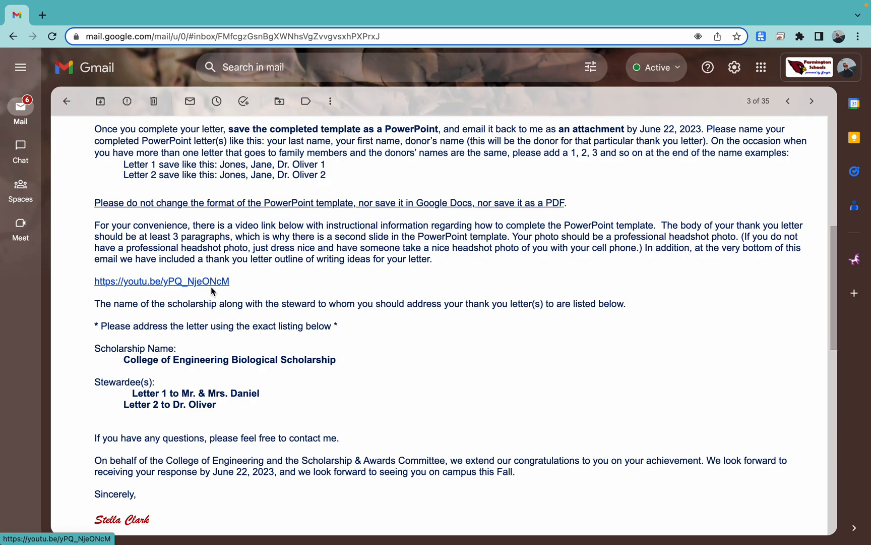
mouse_move(273, 341)
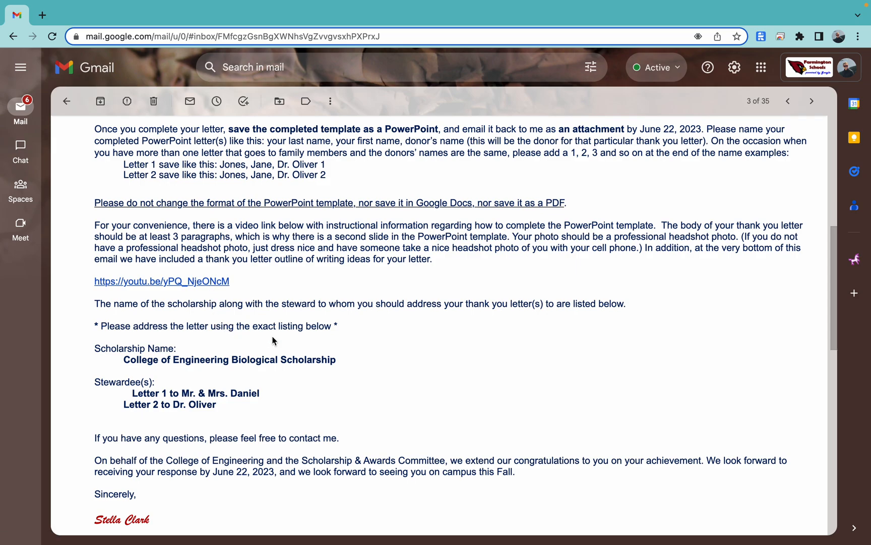
mouse_move(299, 378)
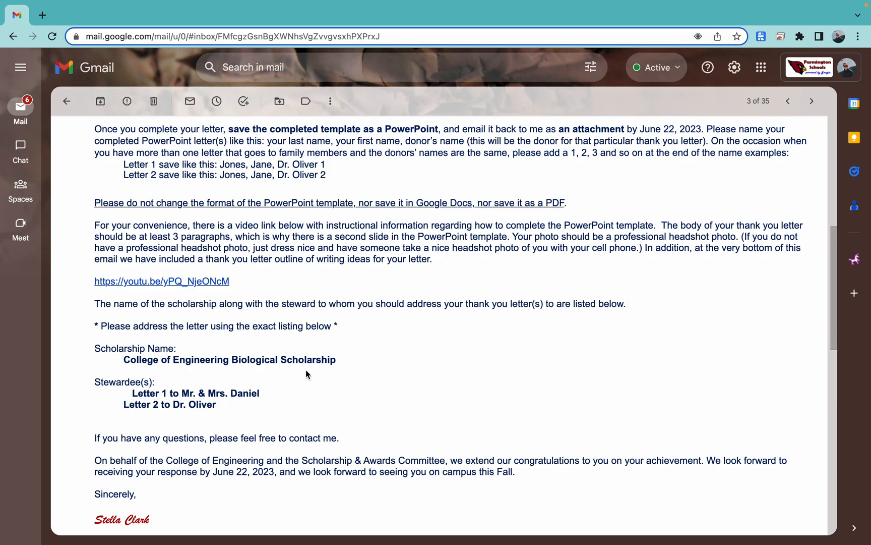
mouse_move(159, 416)
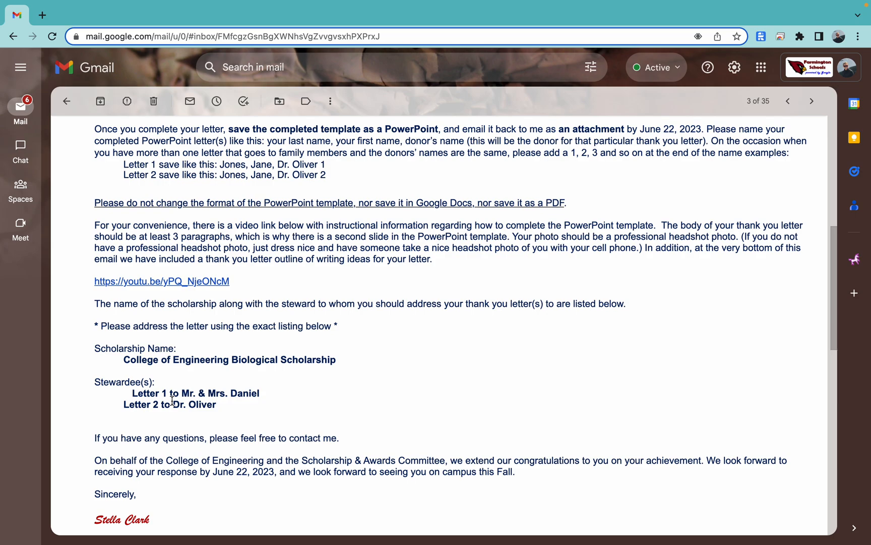
mouse_move(267, 395)
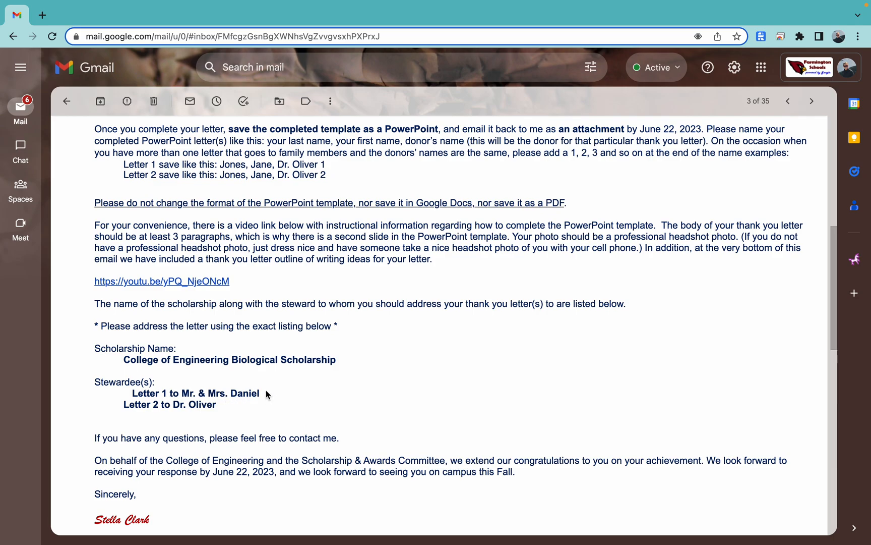
mouse_move(230, 407)
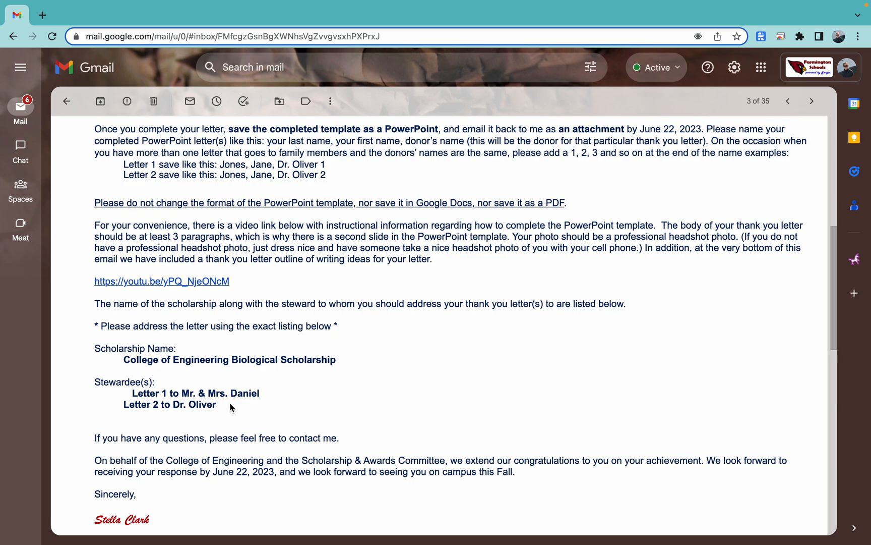
mouse_move(256, 405)
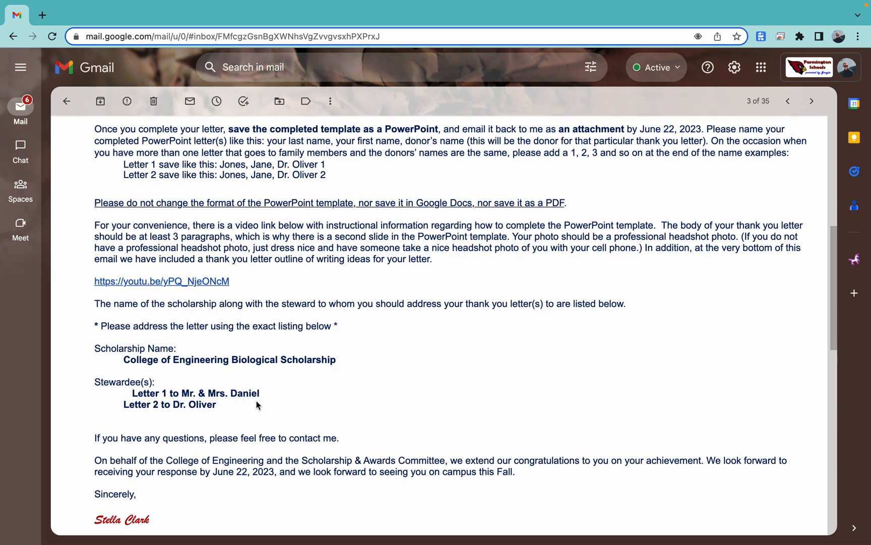
mouse_move(222, 395)
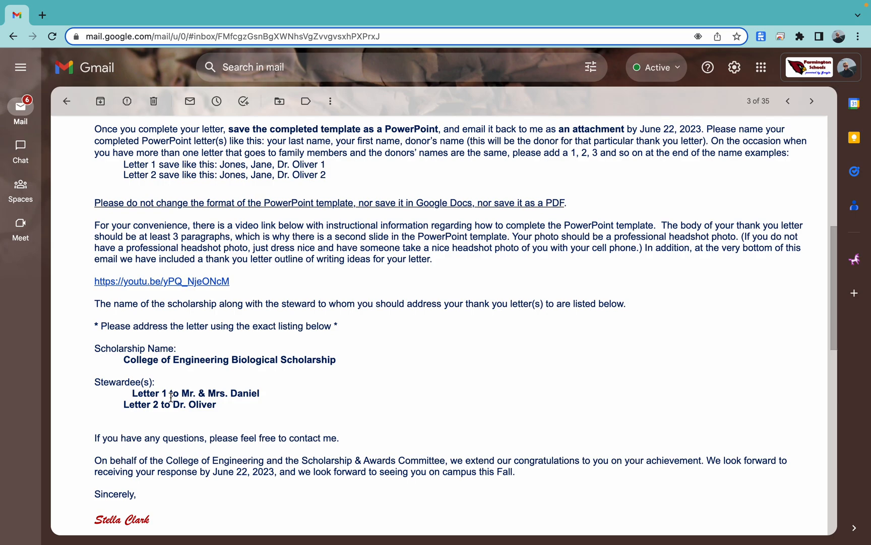
mouse_move(257, 225)
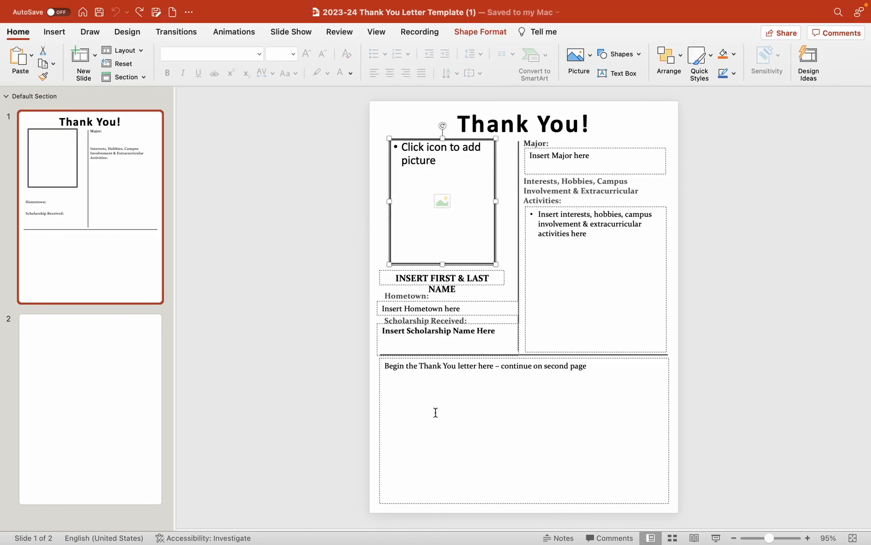
mouse_move(548, 351)
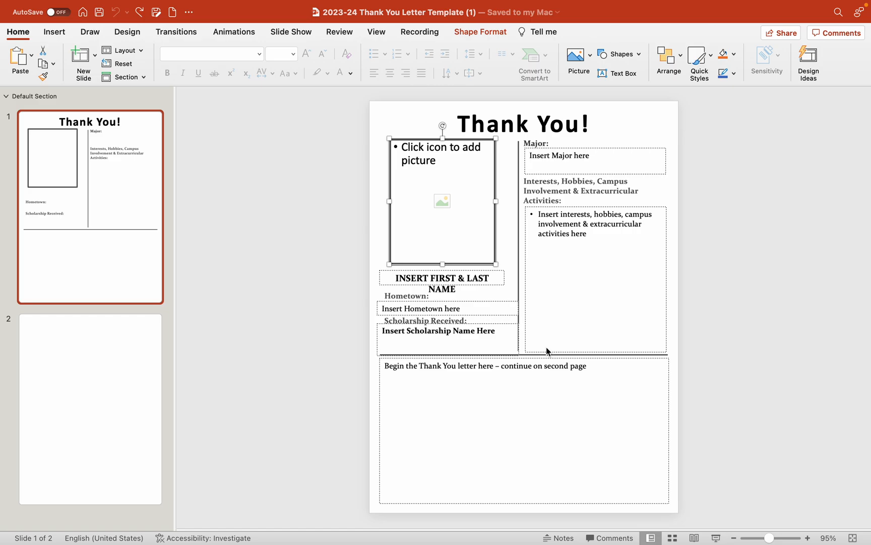
mouse_move(442, 206)
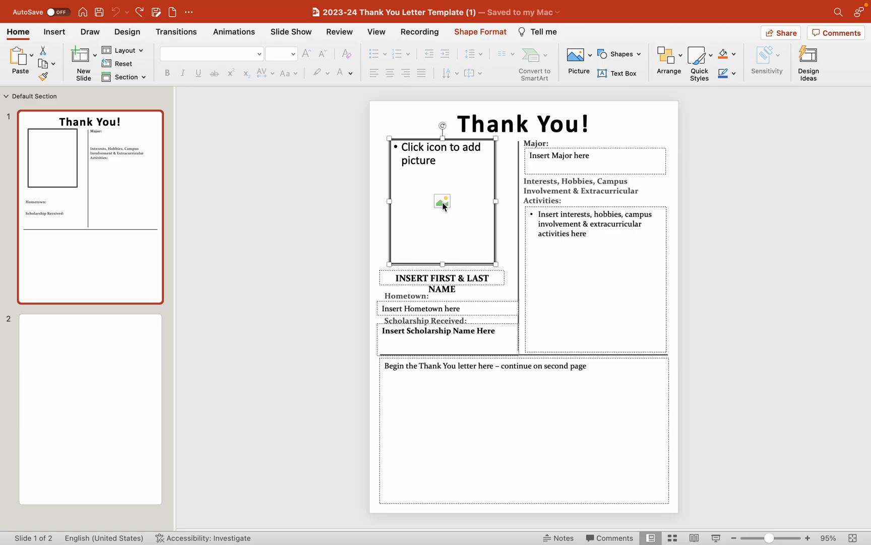
left_click(442, 201)
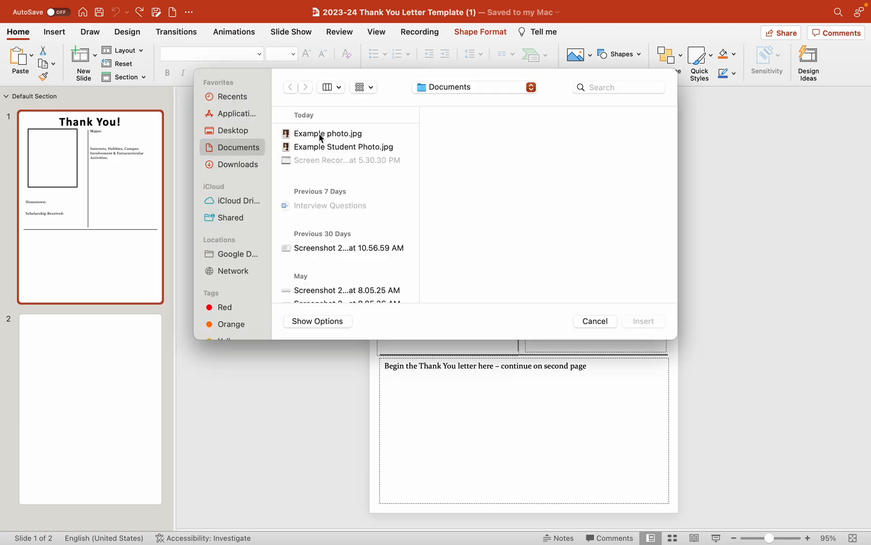
left_click(328, 133)
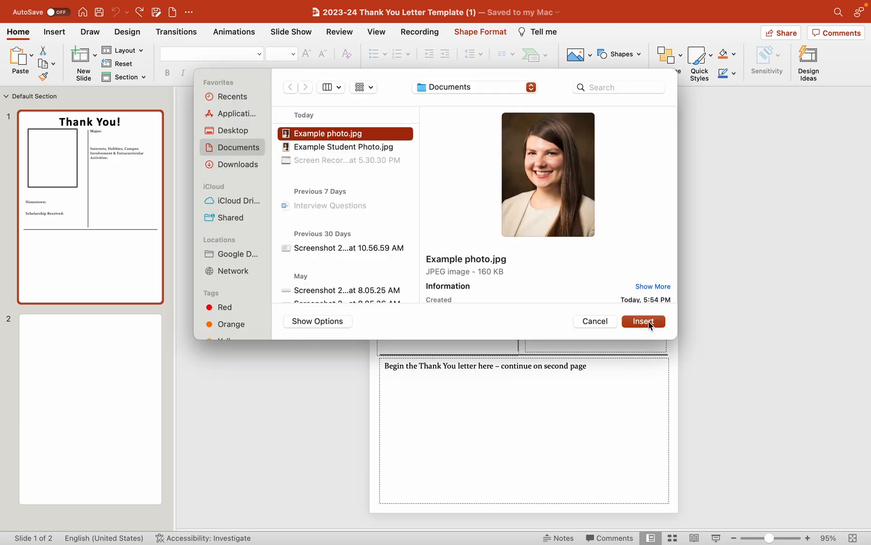
left_click(643, 320)
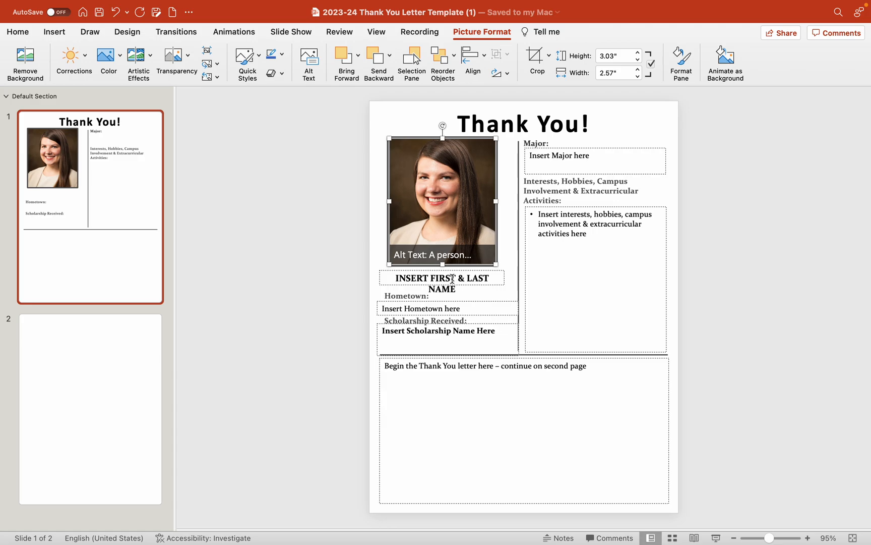
Enter name Jane Jones and hometown Seattle, Washington in the profile placeholders.
left_click(441, 279)
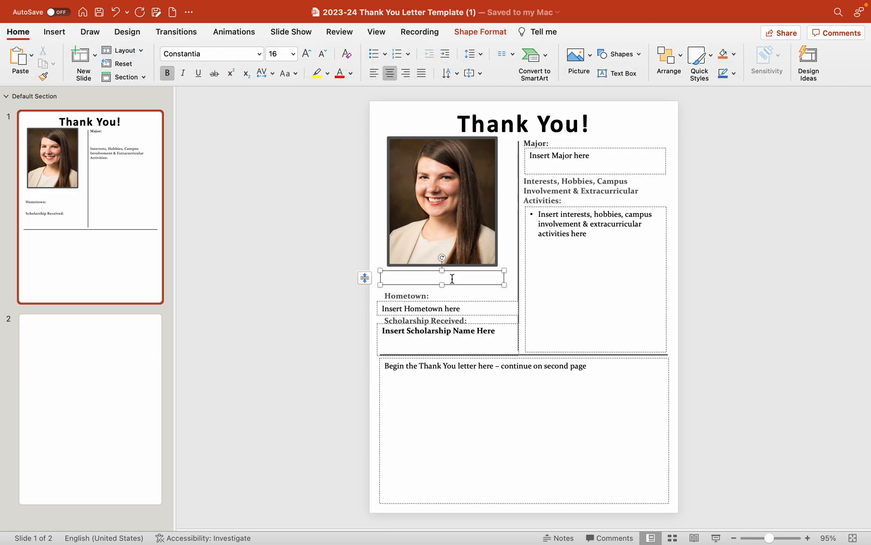
type("Jane Jo")
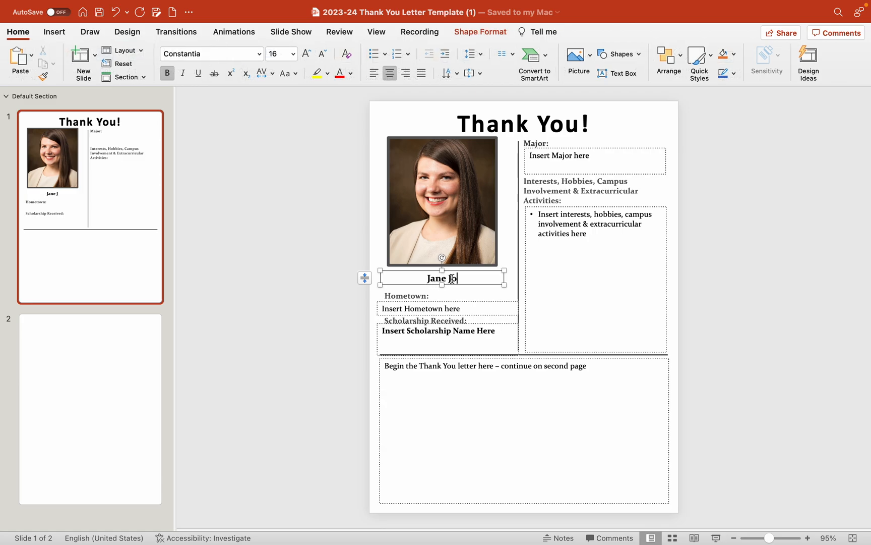
type("ones")
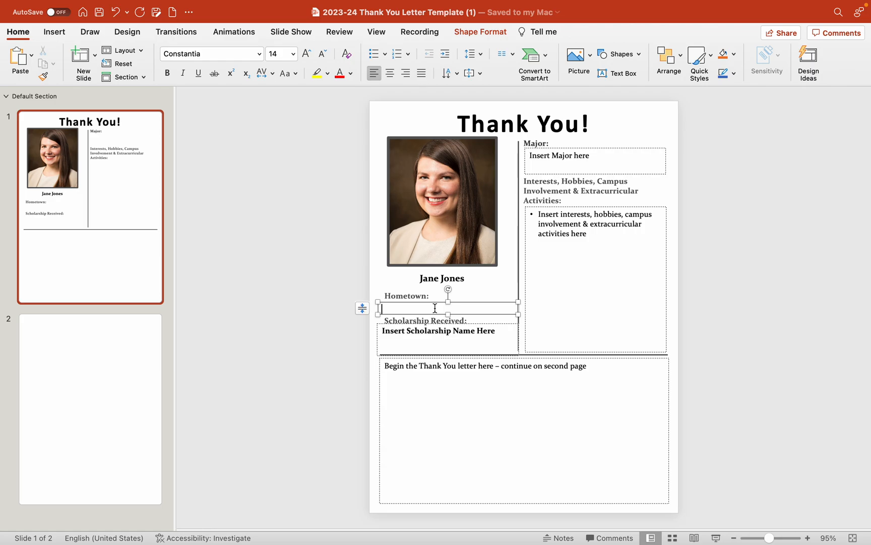
type("Seattle, Wash")
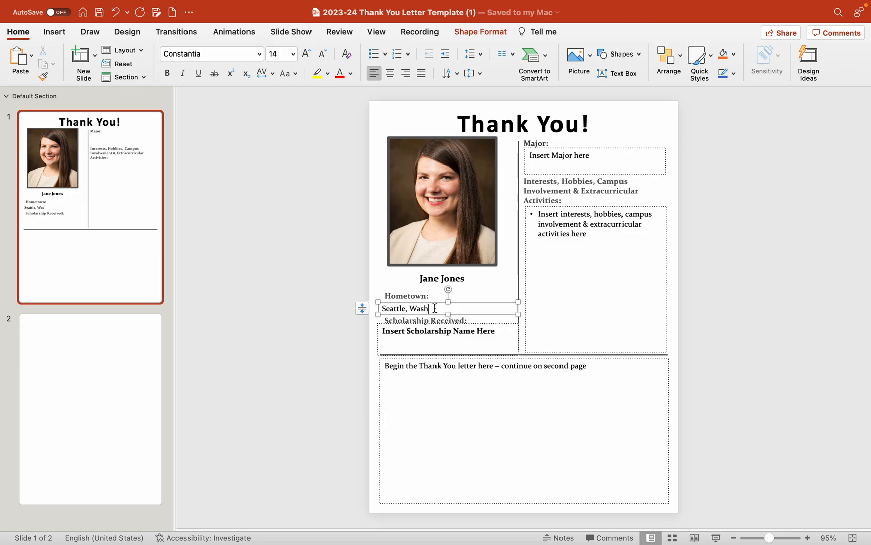
type("ington")
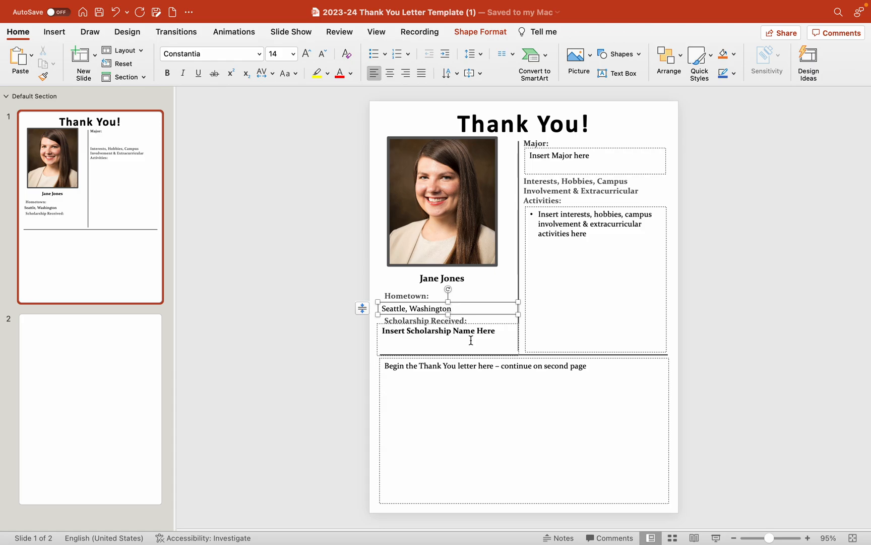
left_click(451, 309)
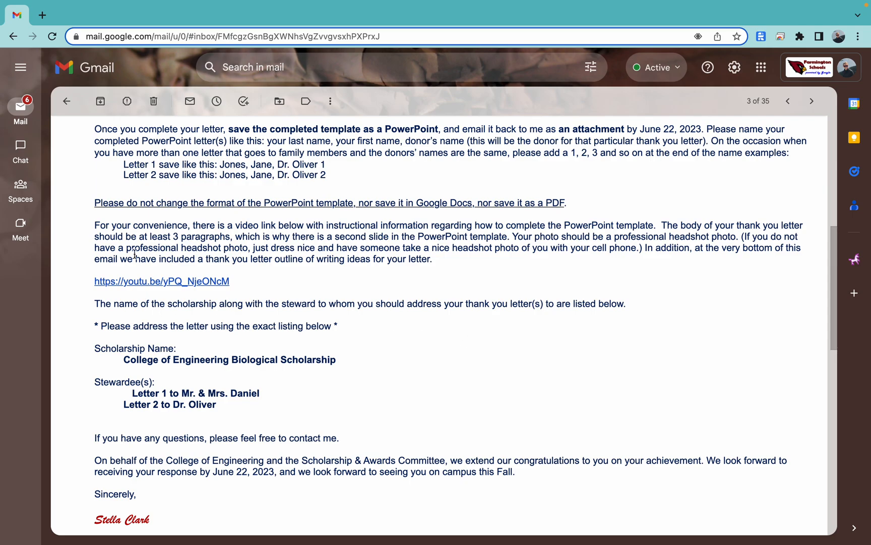
mouse_move(219, 368)
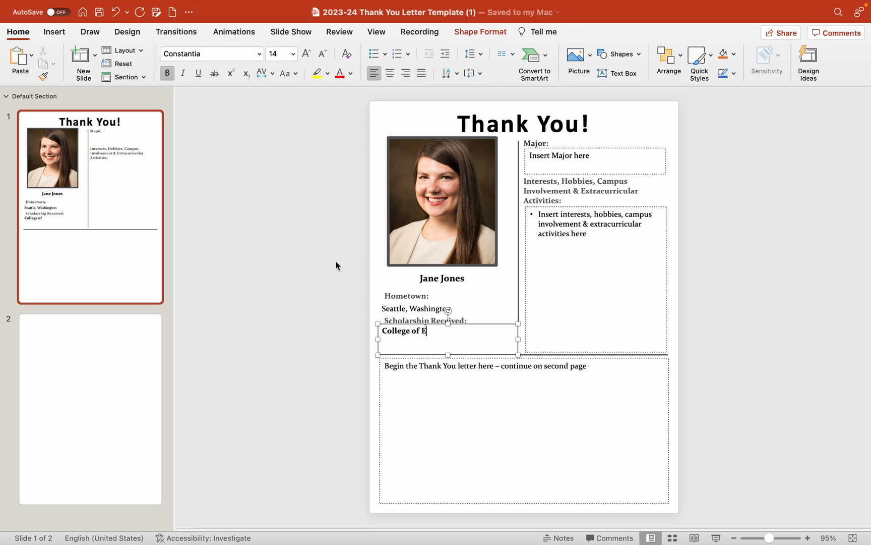
Enter College of Engineering Biological Scholarship as scholarship and Biological Engineering as major.
type("ngineering Biological")
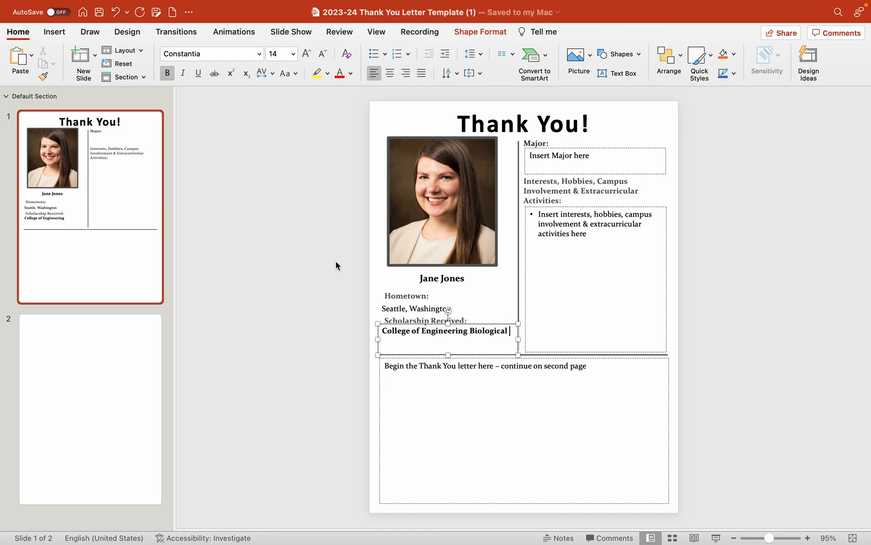
type("Scholarship")
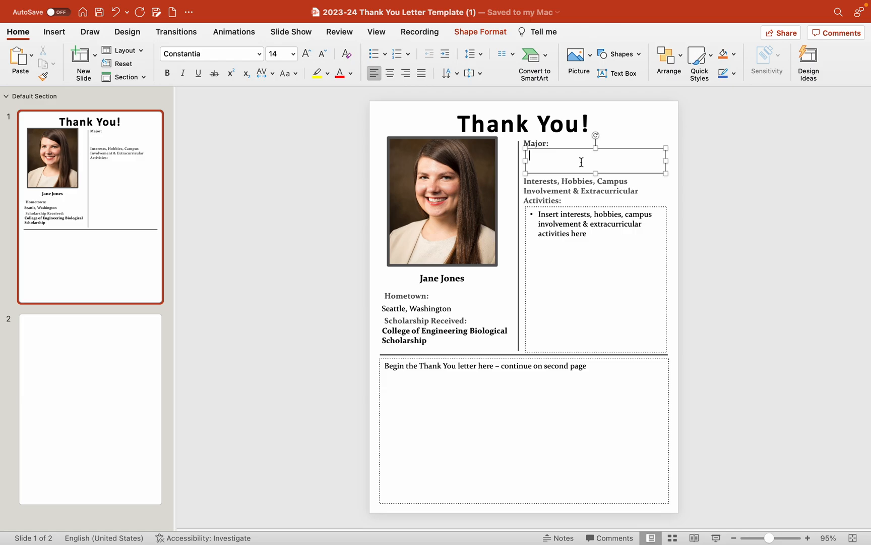
type("Biol")
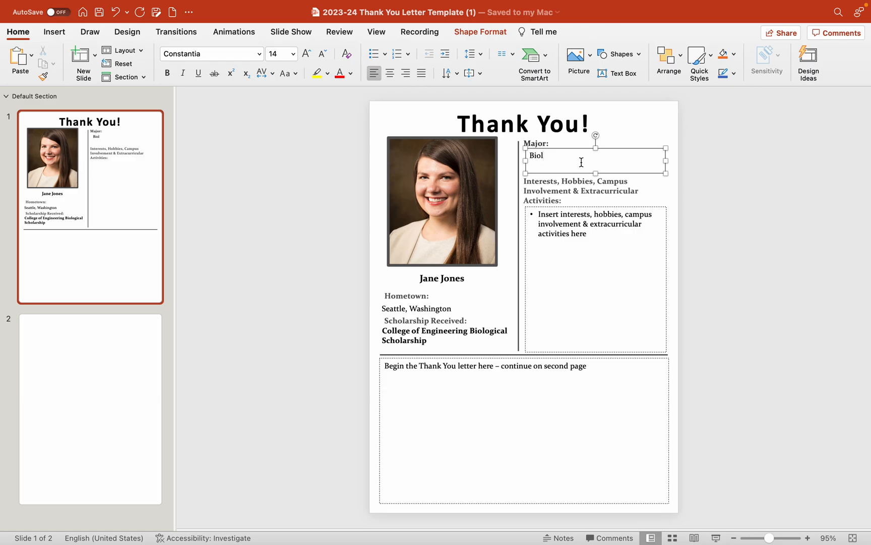
type("ogical")
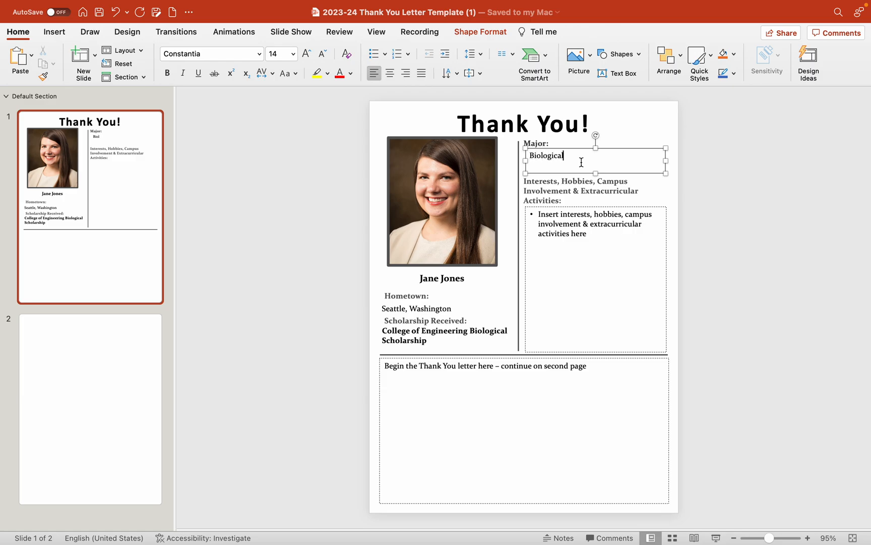
type("Engineering")
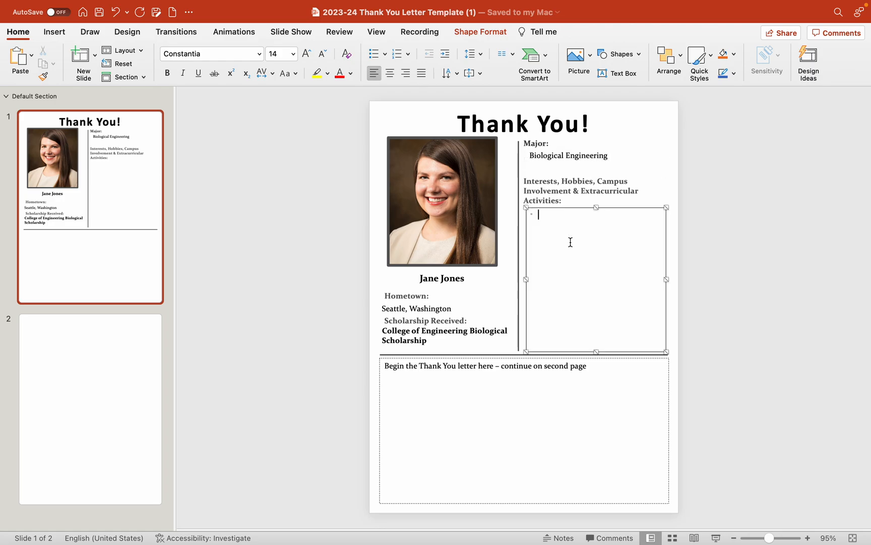
List Hiking, Hanging out with my dogs and Reading as the first interests.
left_click(373, 53)
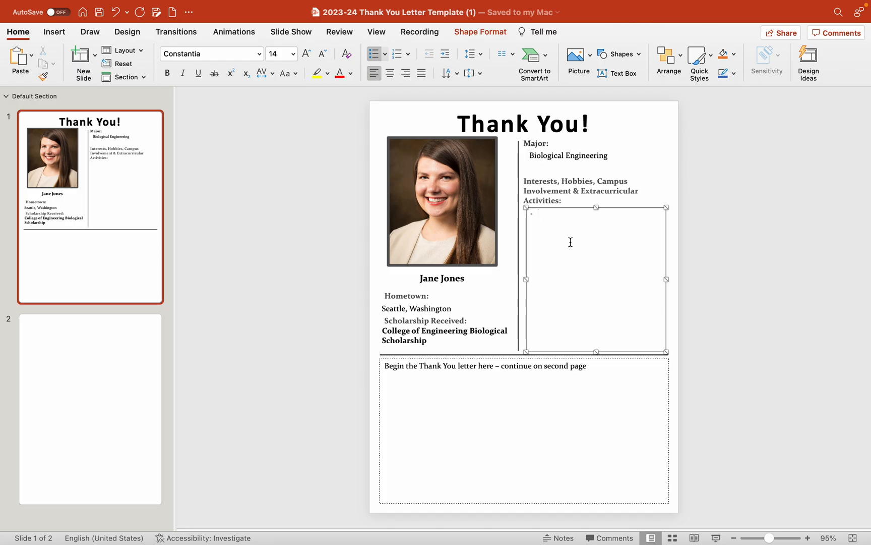
type("Hiking")
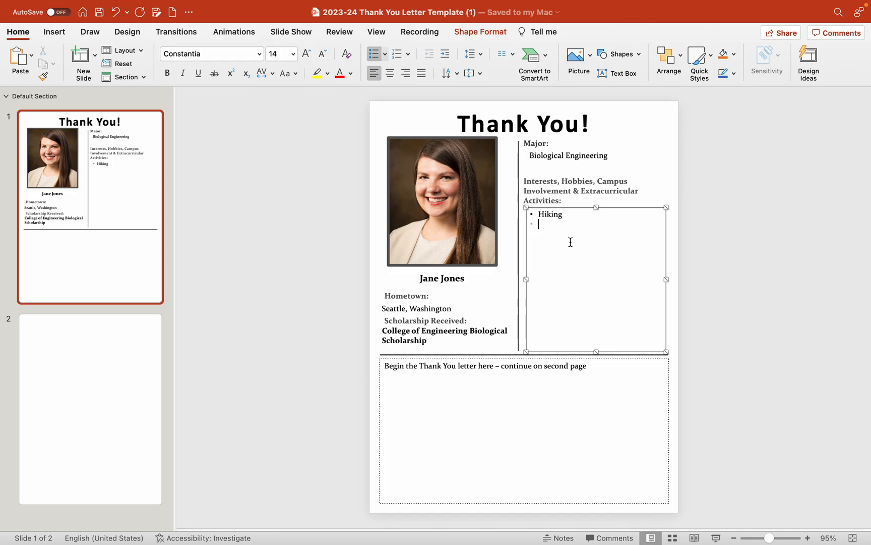
type("Hanging out with my")
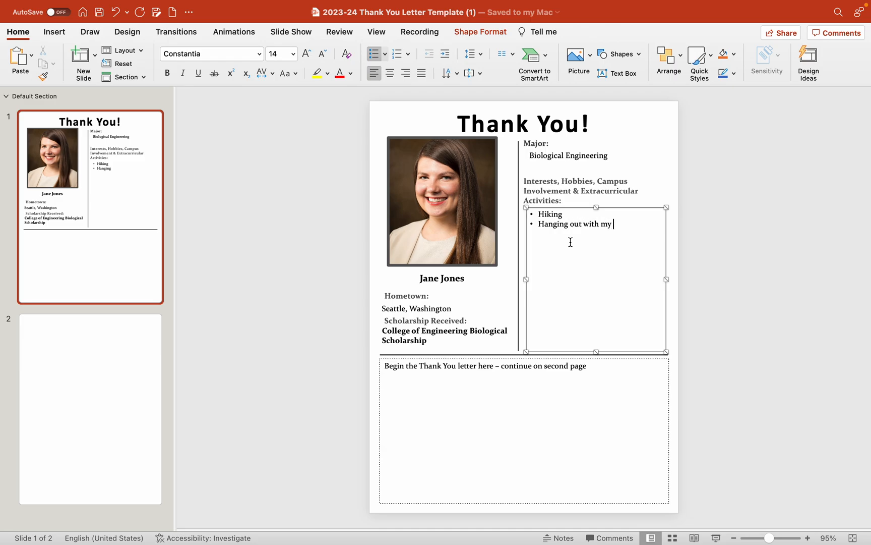
type("dogs")
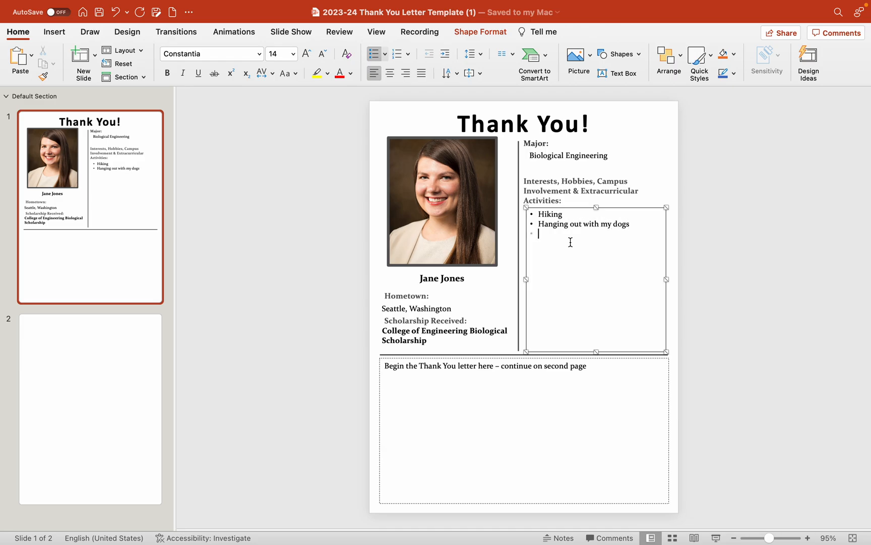
type("REad")
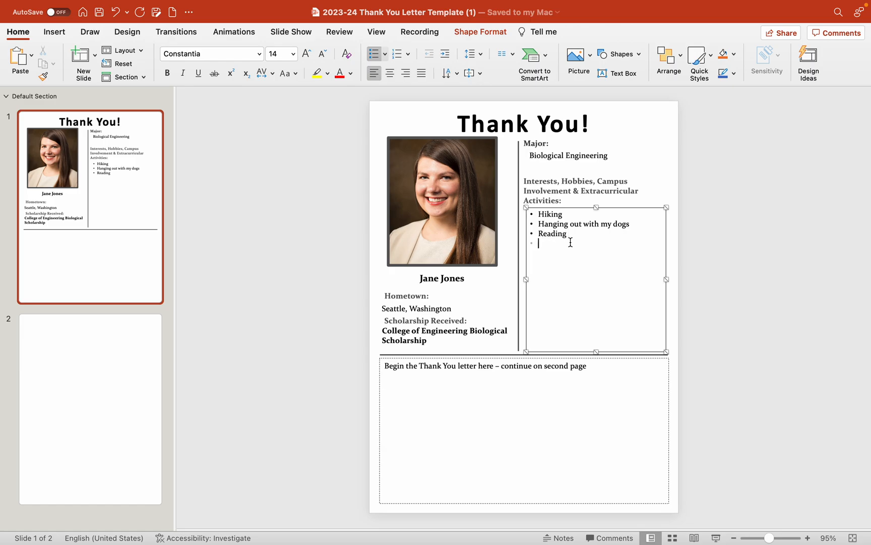
Add Enjoying the fun activities Fayetteville has to offer and Tutoring to the interests list.
type("Enjo")
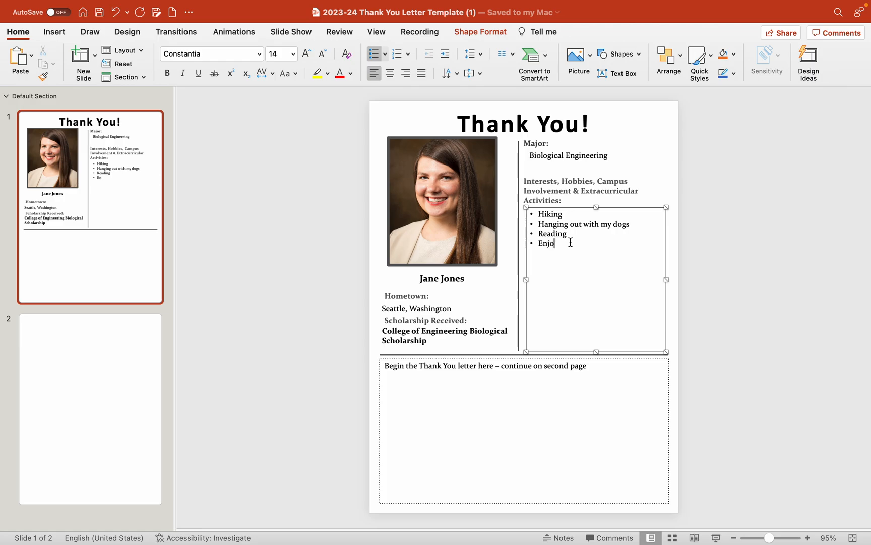
type("ying the f")
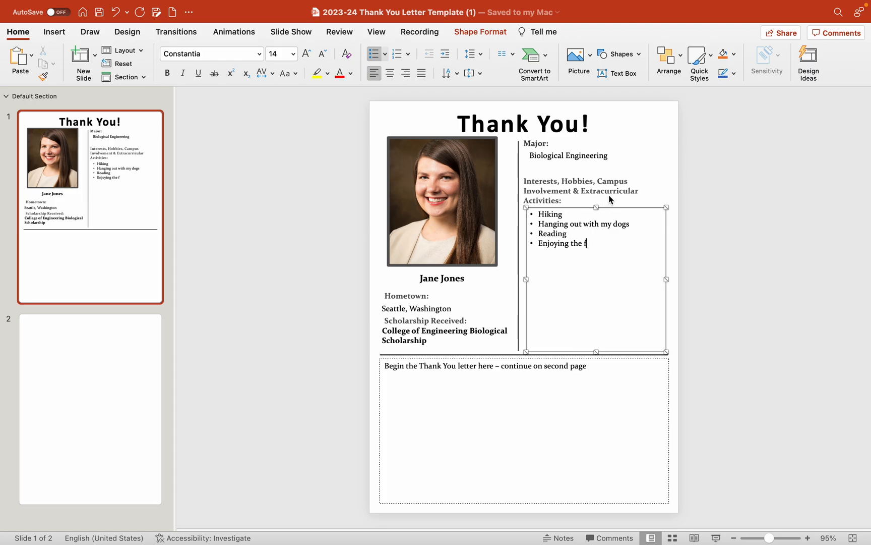
type("un activi")
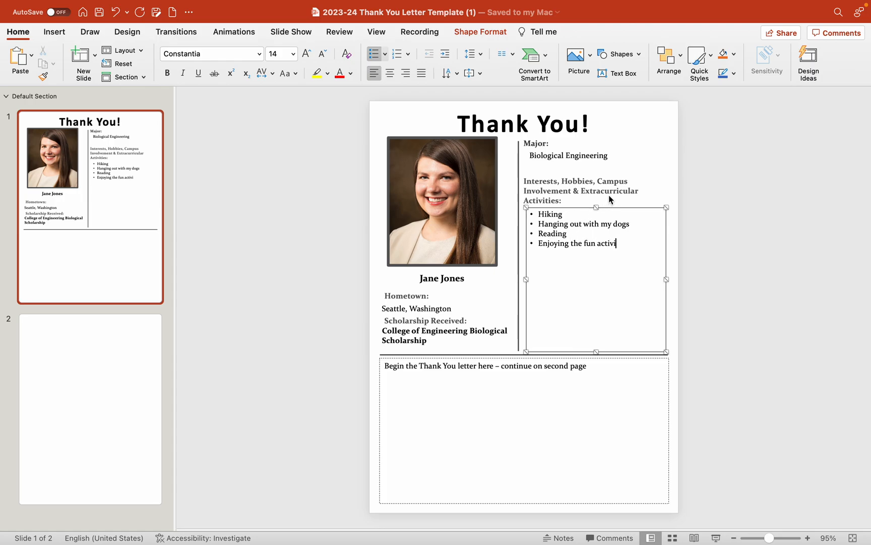
type("t")
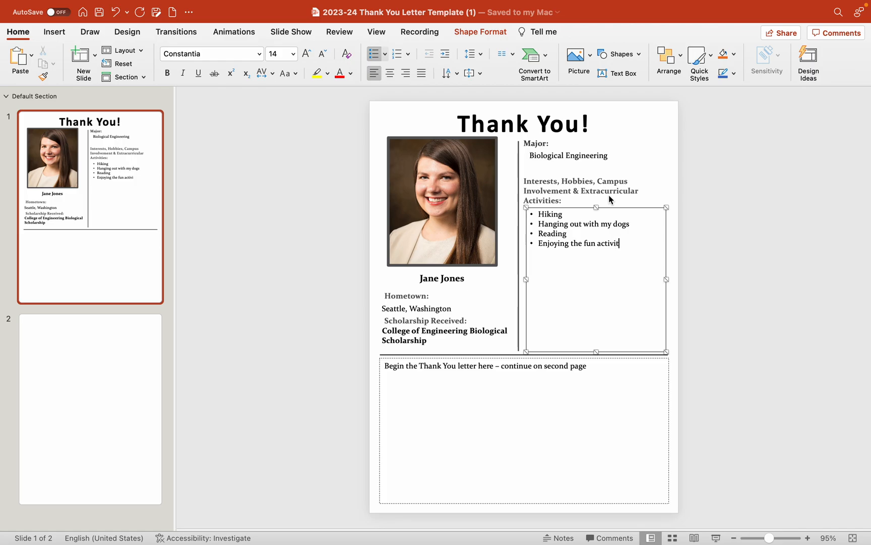
type("ies Faye")
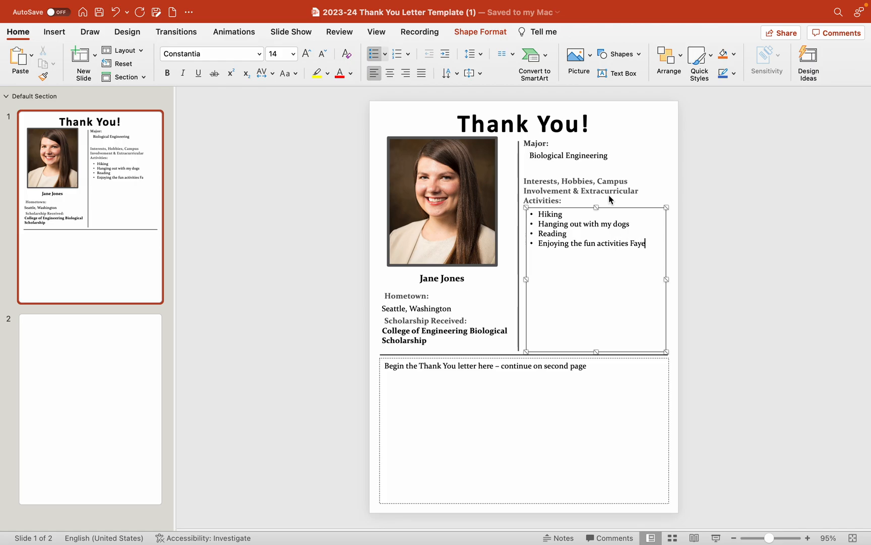
type("tteville has")
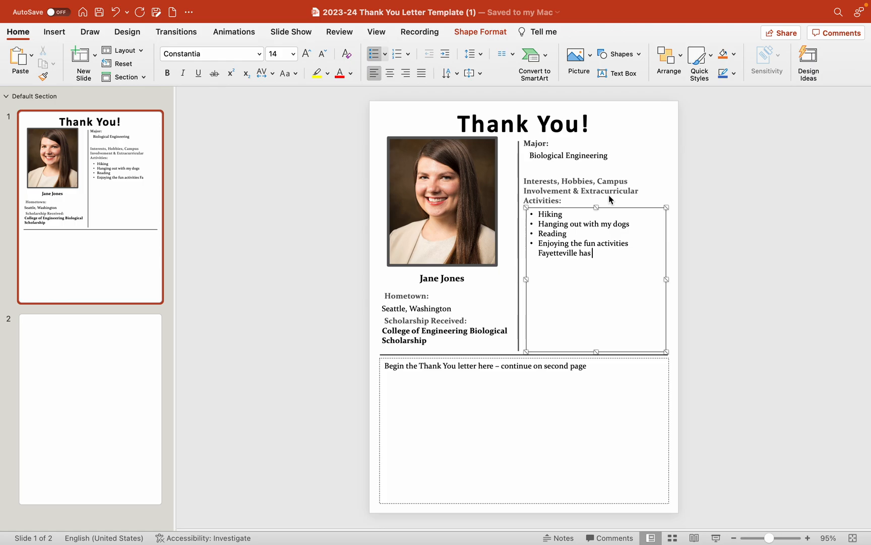
type("to offer")
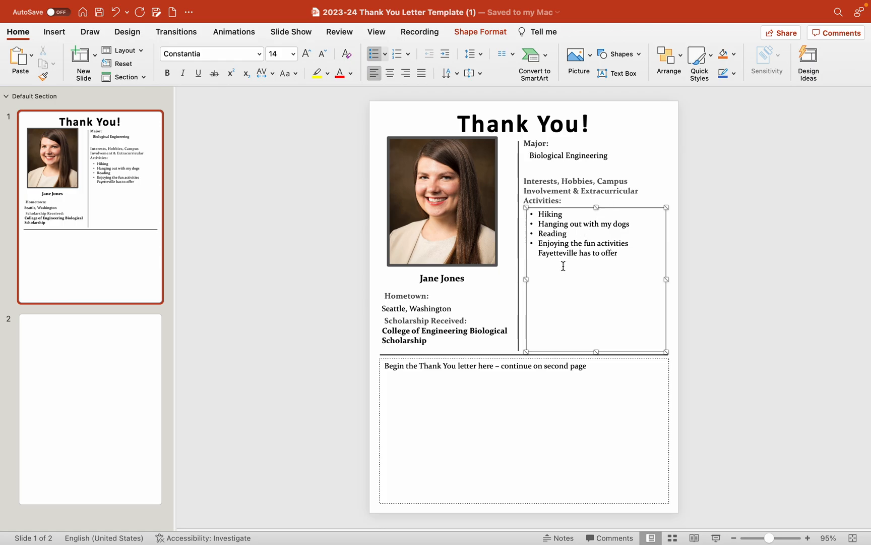
left_click(90, 409)
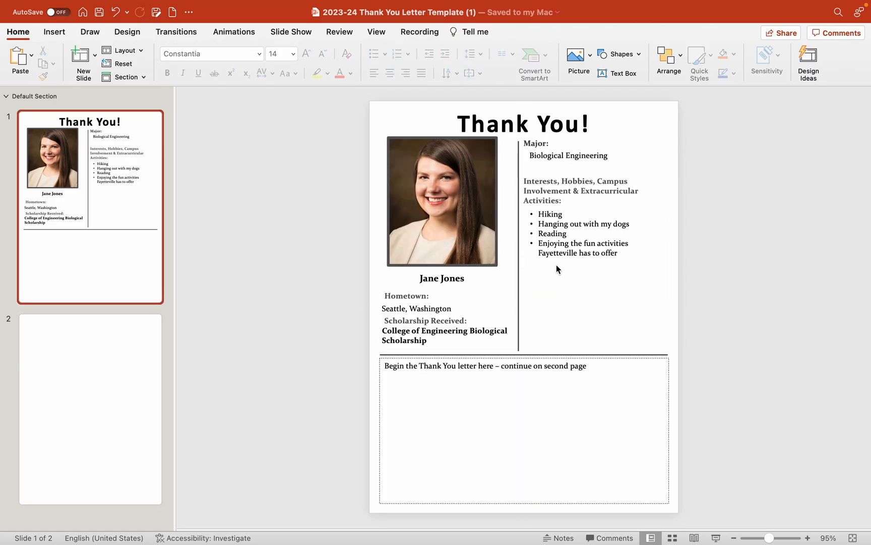
mouse_move(553, 285)
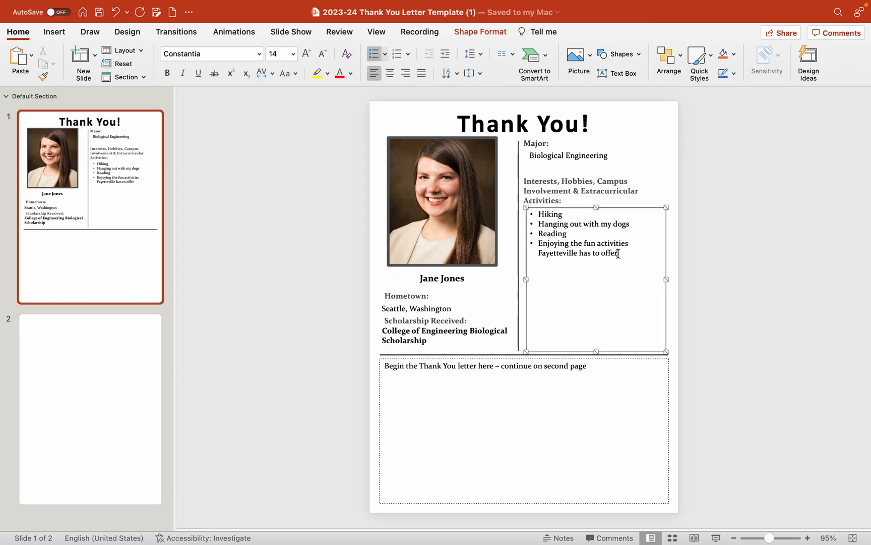
type("Tuto")
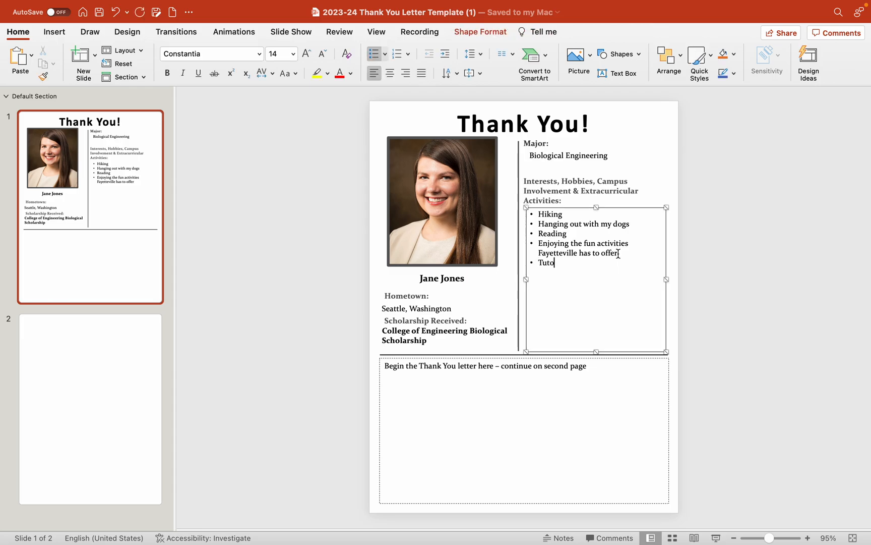
type("ring")
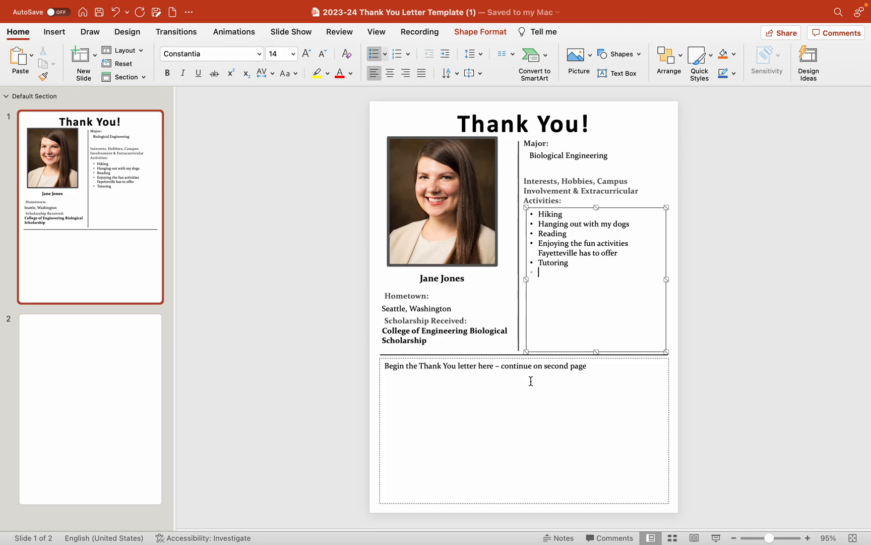
mouse_move(603, 346)
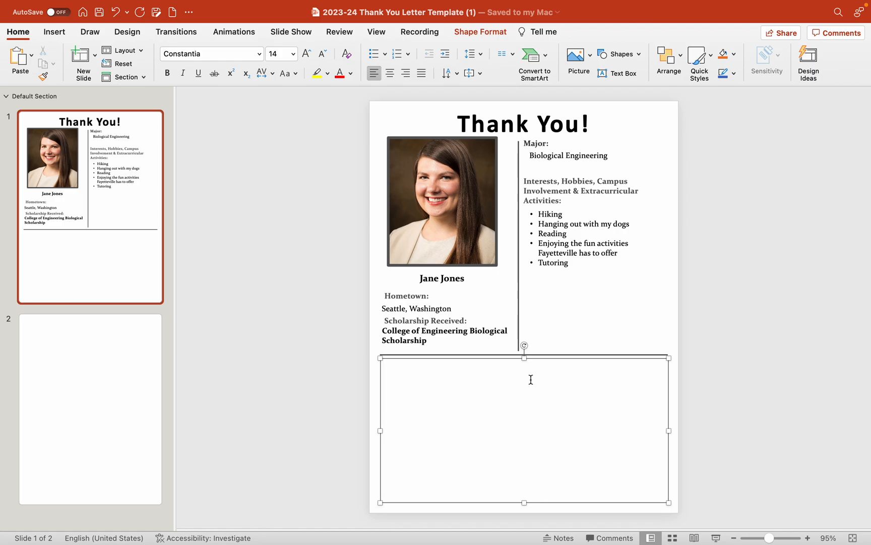
Begin the slide 1 letter with the greeting 'Dear Mr. and Mrs. Daniel,'.
type("Dear Mr. and Mrs.")
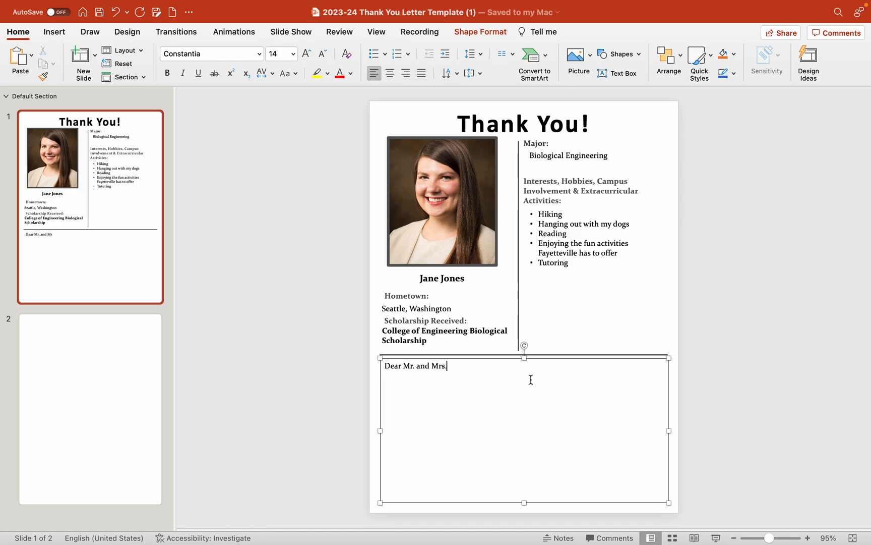
type("Danile")
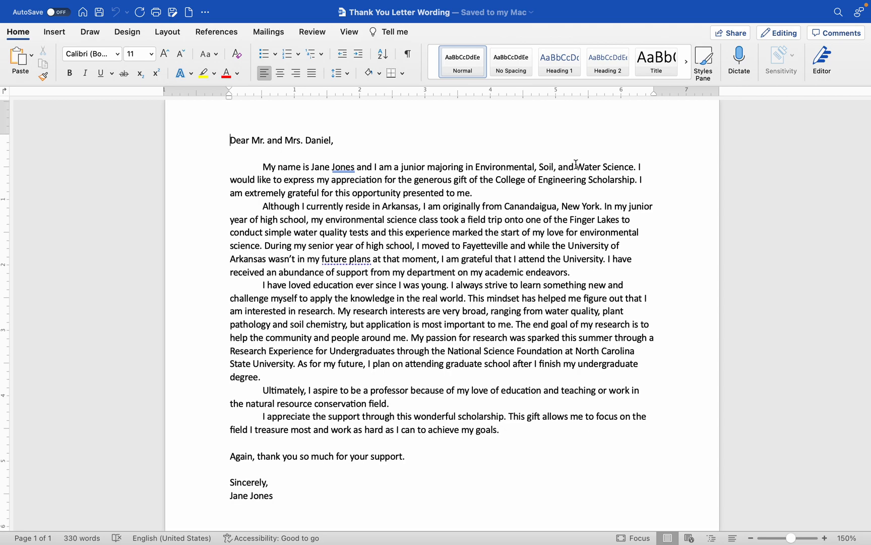
mouse_move(581, 272)
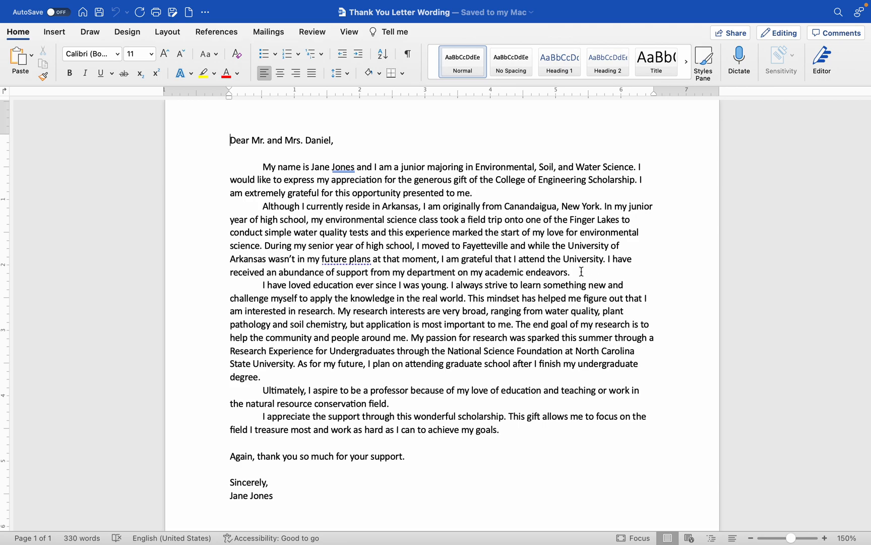
Copy the letter's first two paragraphs, ending at 'academic endeavors', from the Word document.
left_click_drag(262, 166, 570, 272)
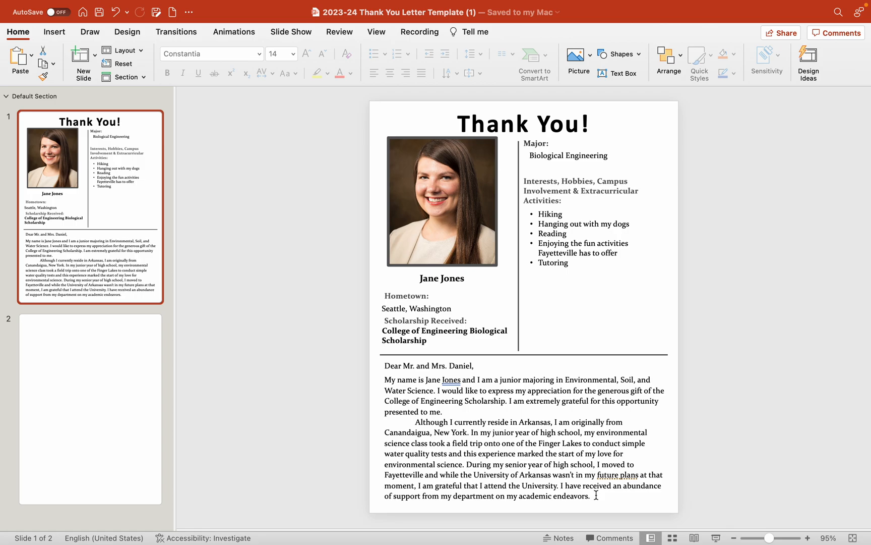
mouse_move(258, 459)
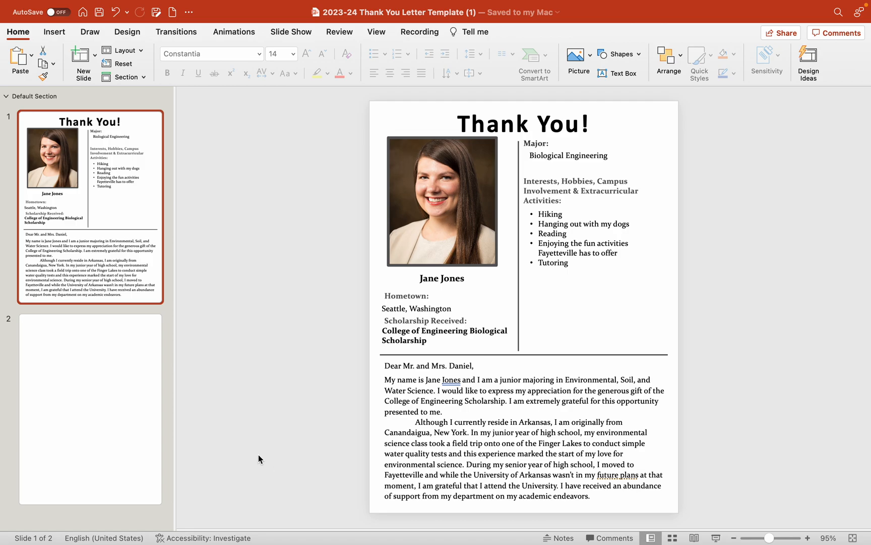
Finish the slide 1 letter with the pasted paragraphs ending at 'academic endeavors.'.
left_click(90, 408)
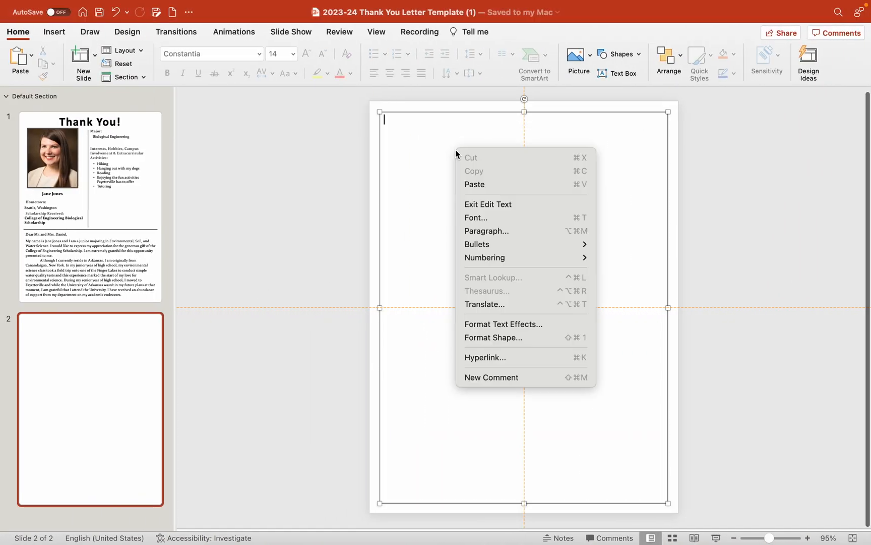
mouse_move(483, 185)
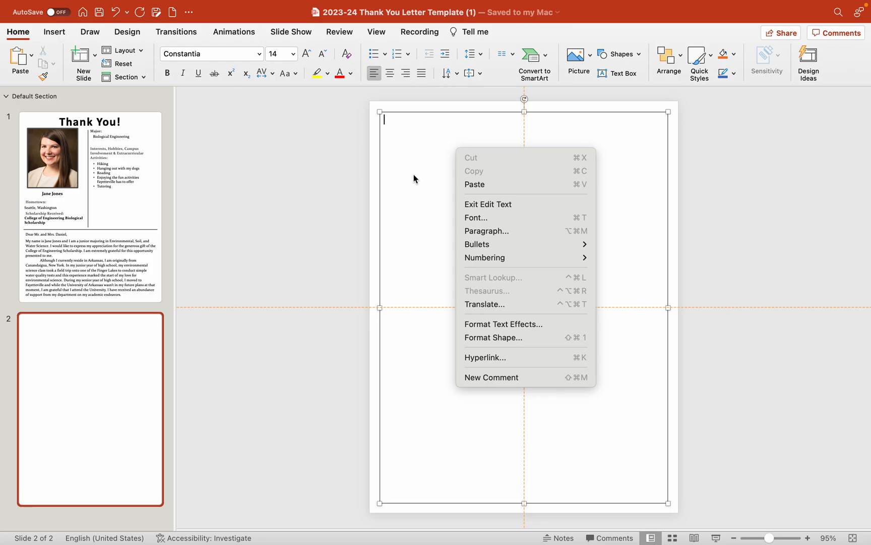
Paste the rest of the letter onto slide 2 and match slide 1's Constantia 14 formatting.
left_click(474, 183)
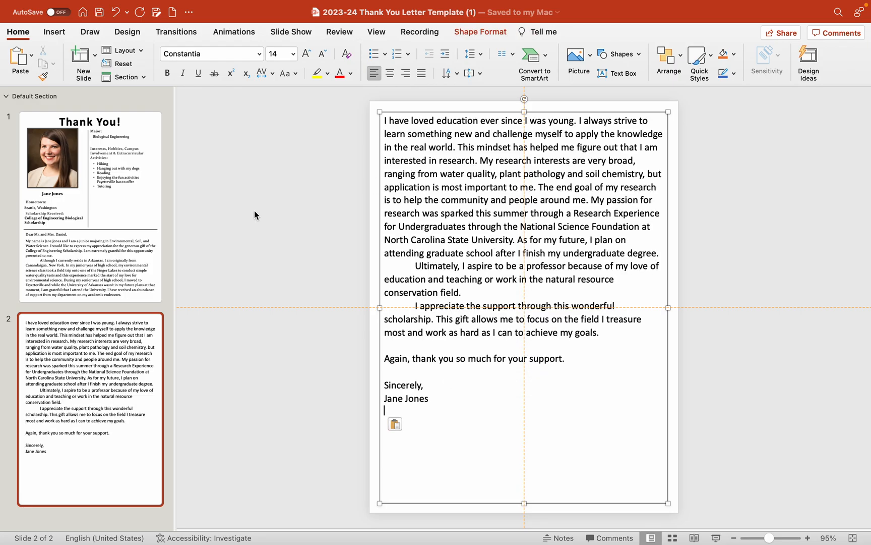
left_click(90, 207)
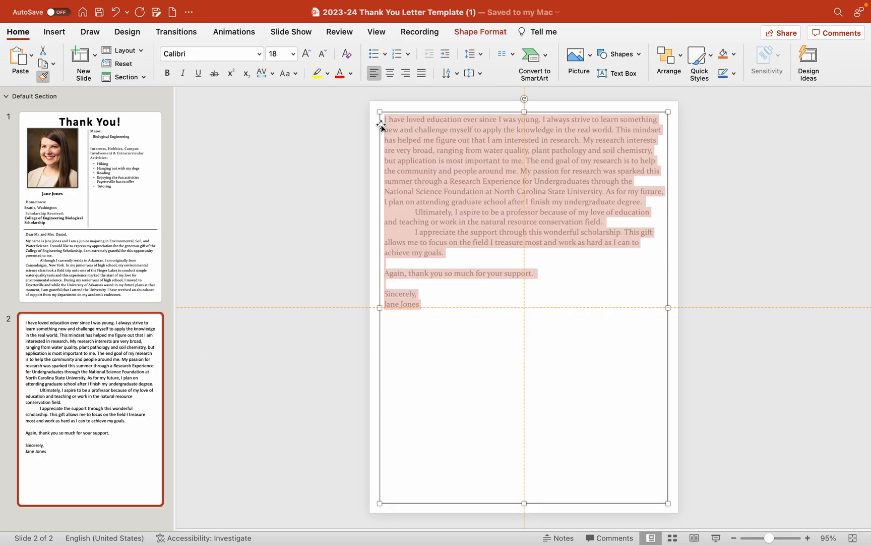
left_click(452, 304)
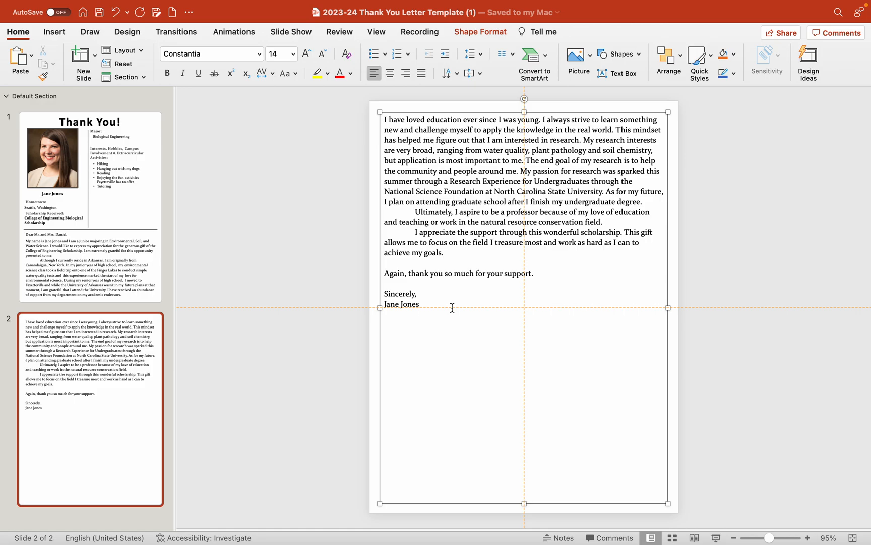
mouse_move(115, 264)
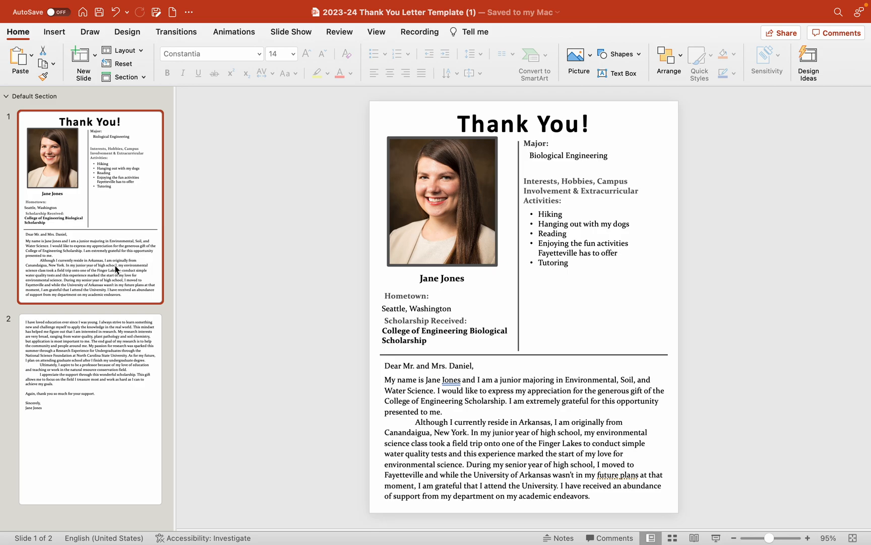
mouse_move(90, 367)
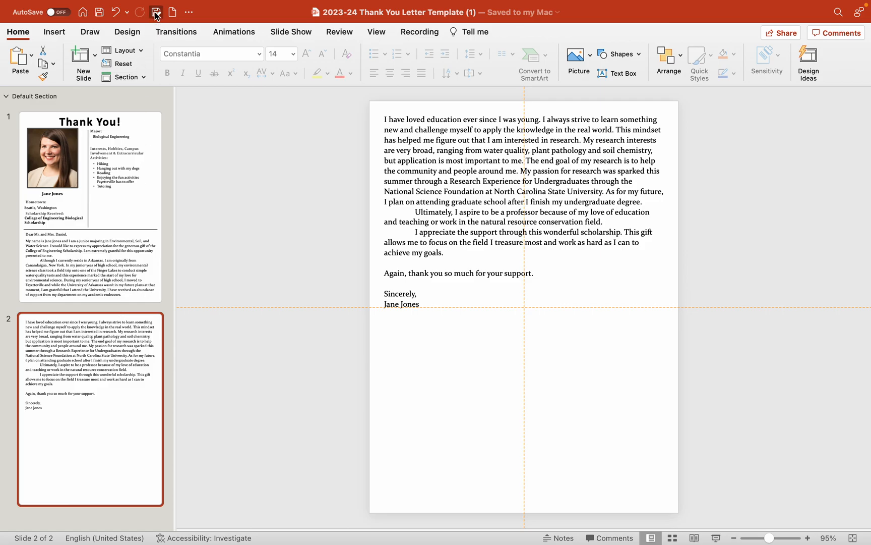
Save the deck to Downloads as a PPTX named after Jones and Mr. and Mrs. Daniel.
left_click(155, 12)
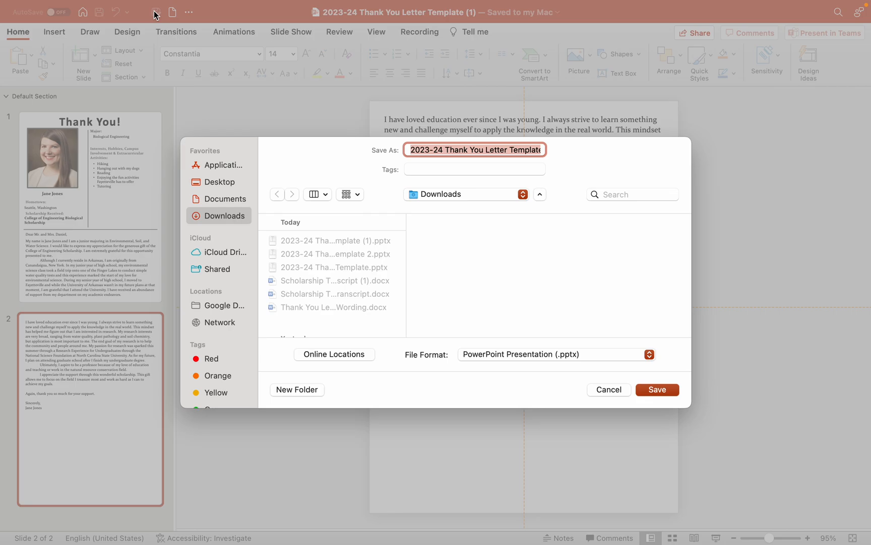
type("Jones, Jane,")
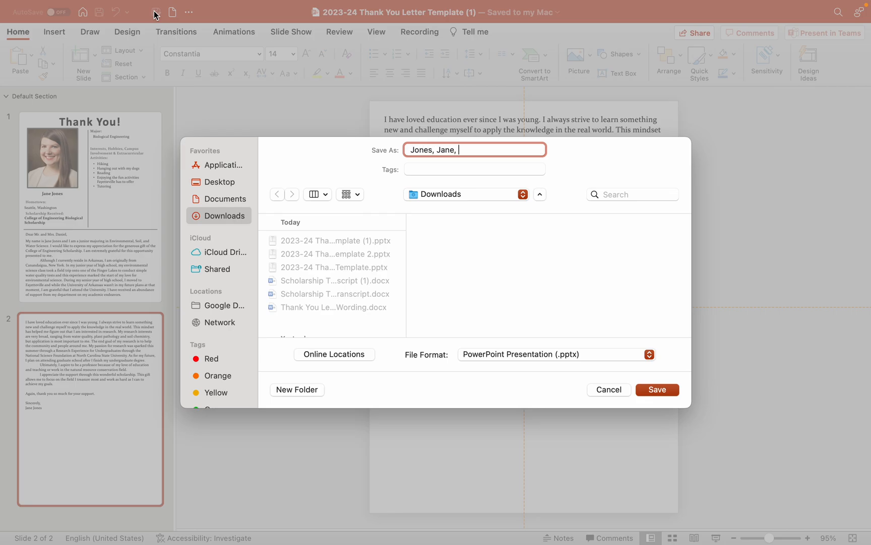
type("Mr. and Mrs")
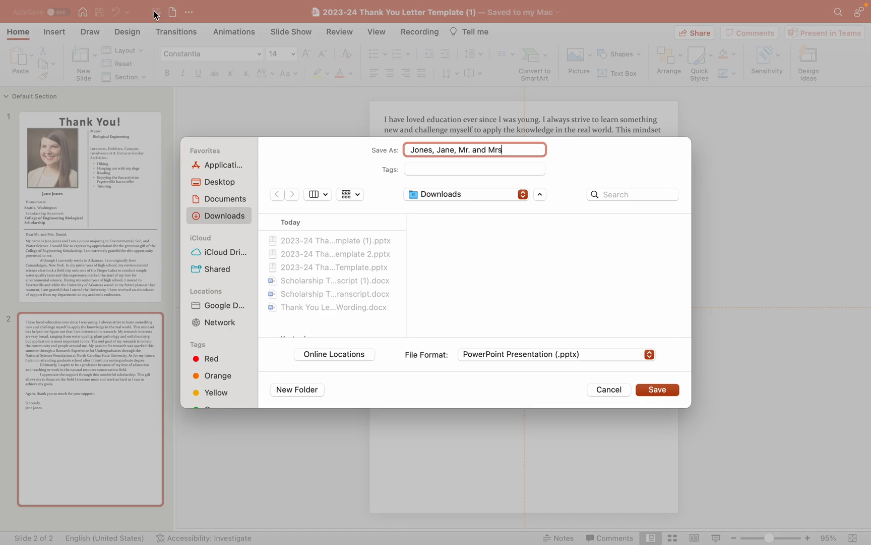
type(". Daniel")
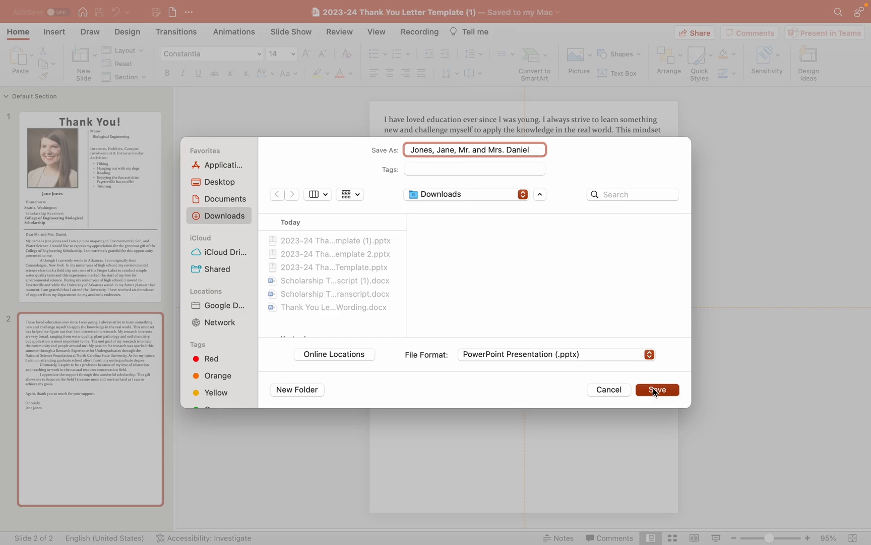
left_click(656, 389)
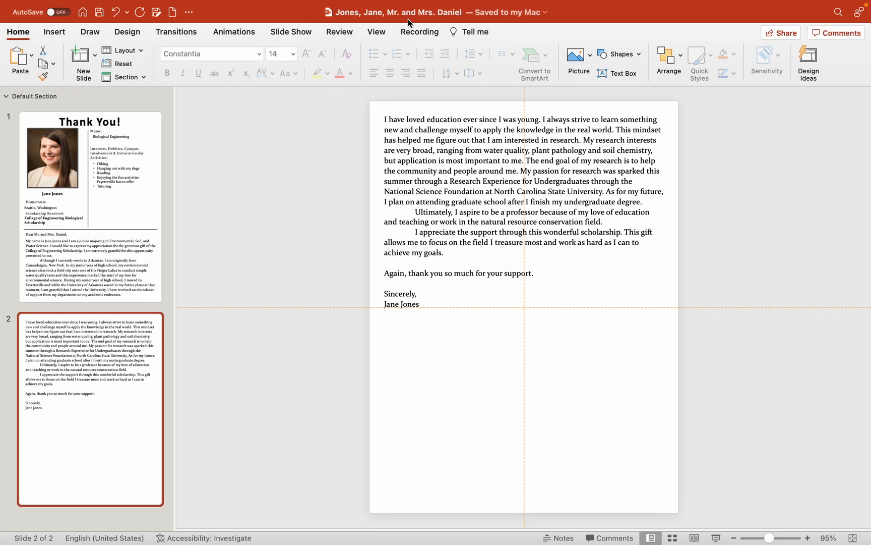
mouse_move(423, 26)
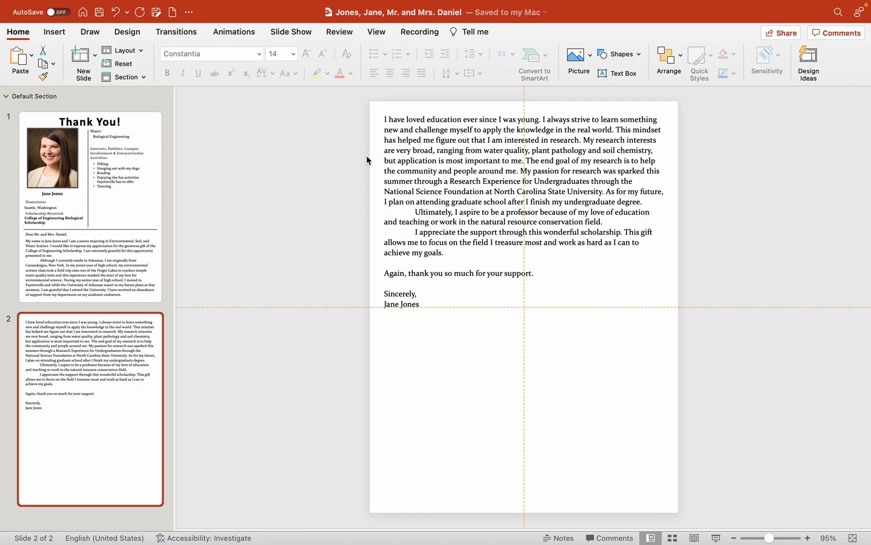
mouse_move(142, 236)
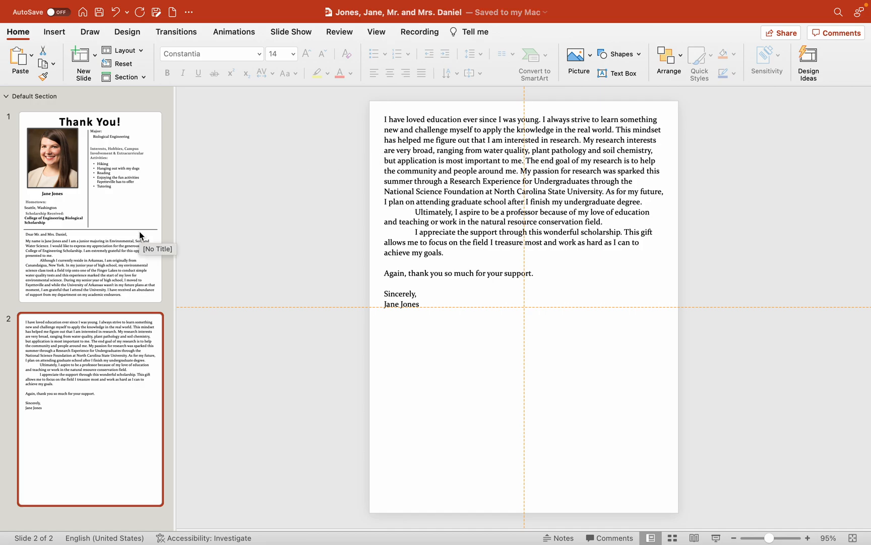
left_click(88, 206)
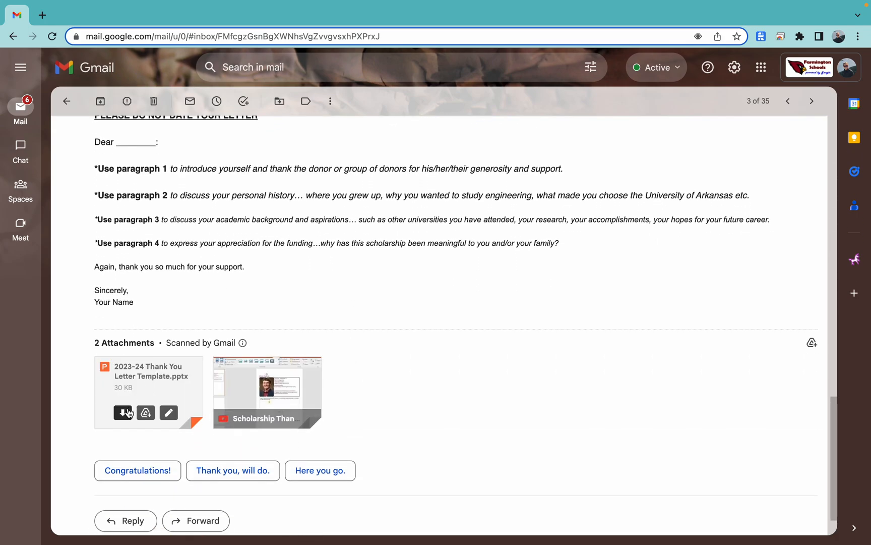
Download the 2023-24 Thank You Template attachment again and open the fresh copy.
left_click(124, 413)
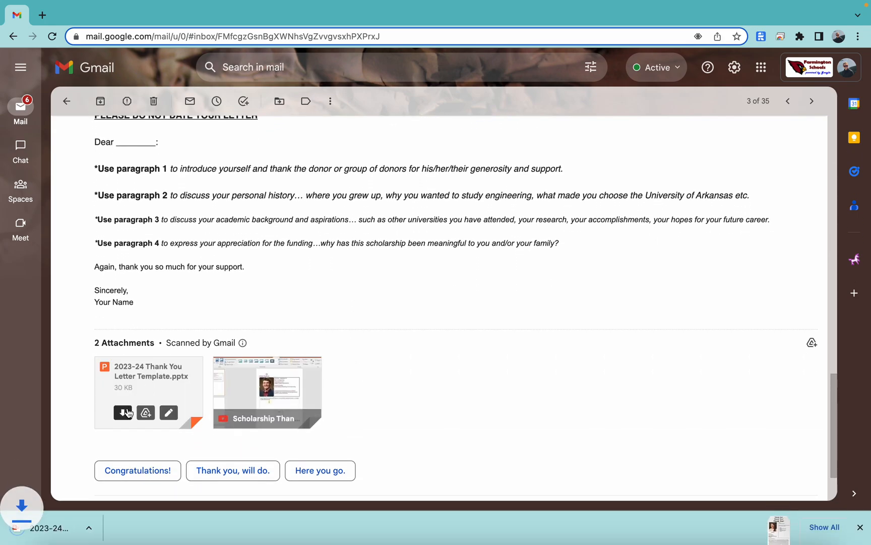
left_click(124, 412)
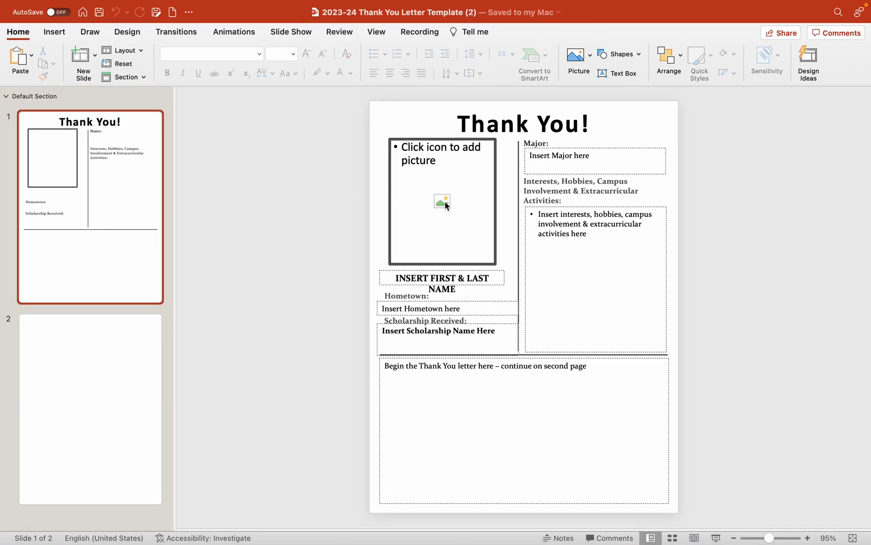
Insert the example student photo from Documents into the picture placeholder.
left_click(441, 200)
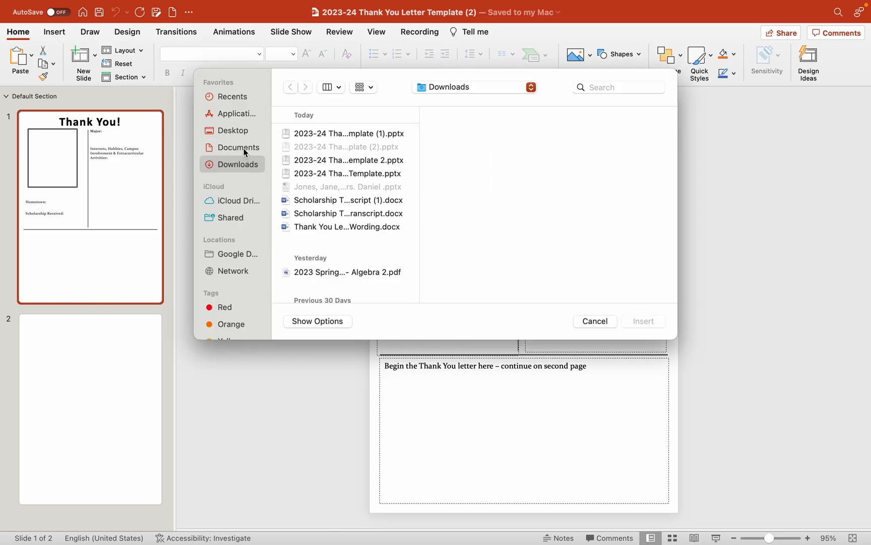
left_click(239, 147)
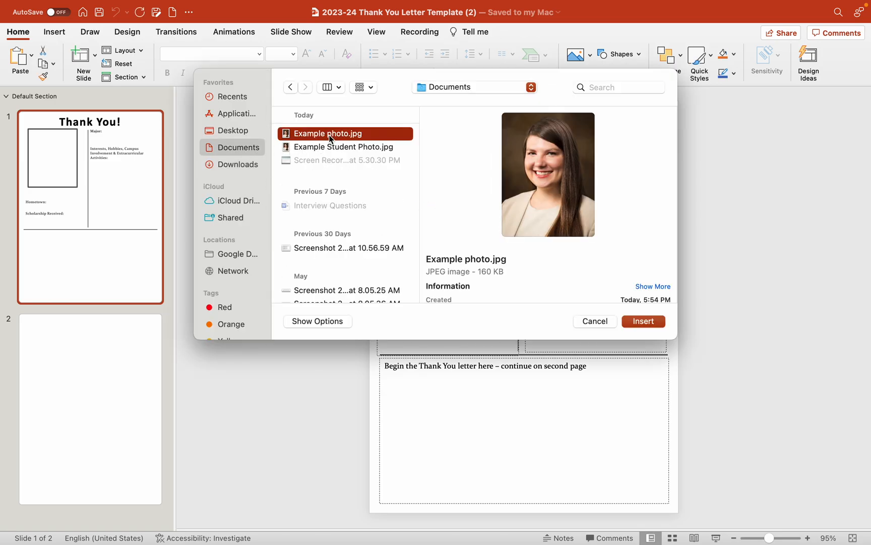
left_click(642, 321)
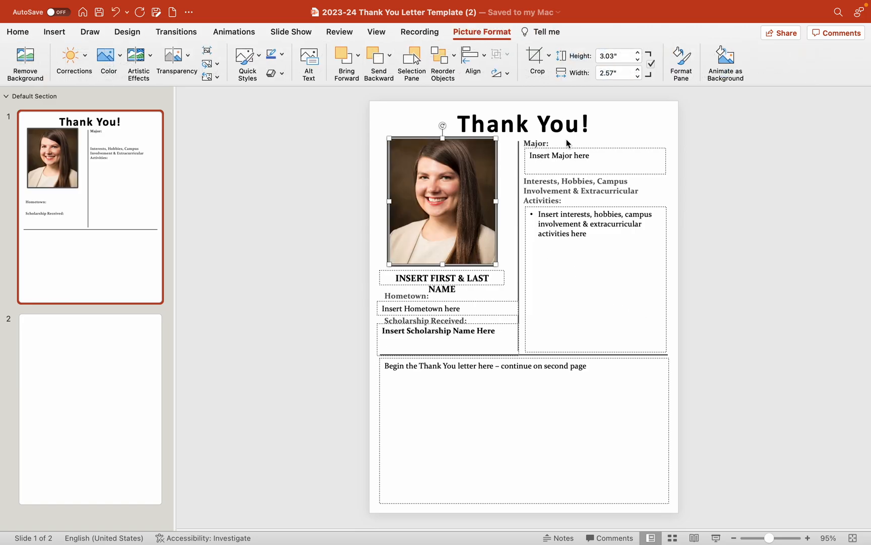
Enter the Biological Engineering major and copy the hobbies bullets from the Daniel deck.
type("Biological")
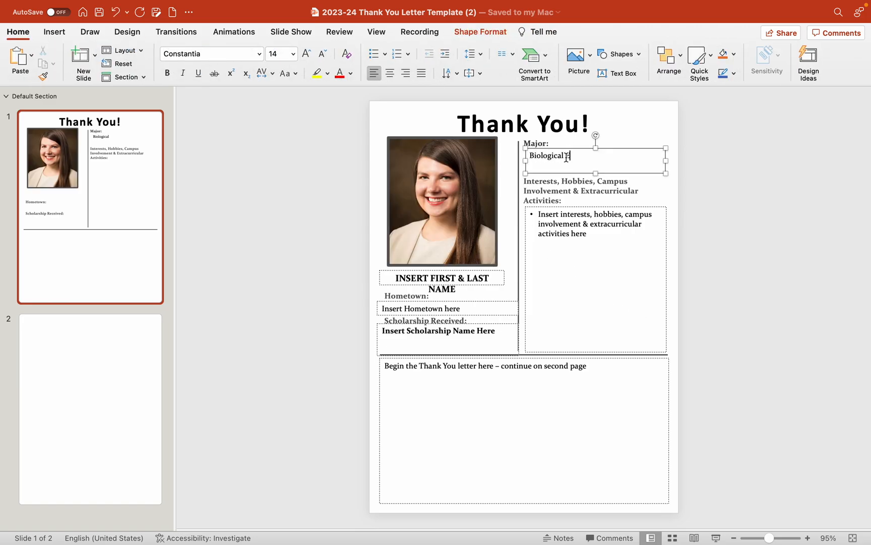
type("Engineerin")
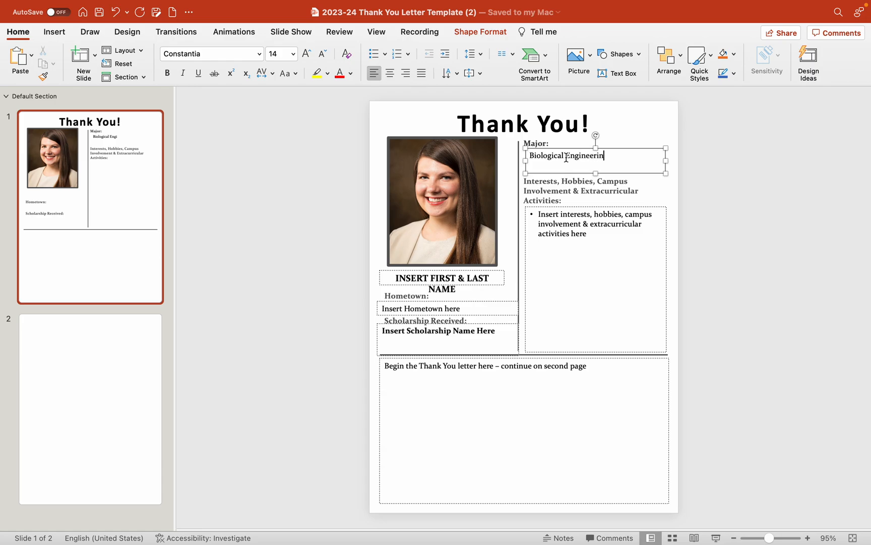
type("g")
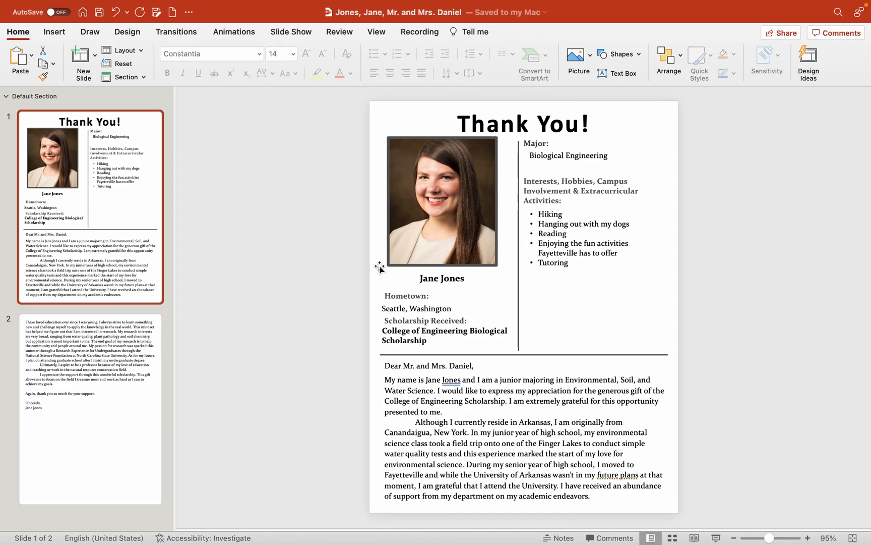
left_click(581, 239)
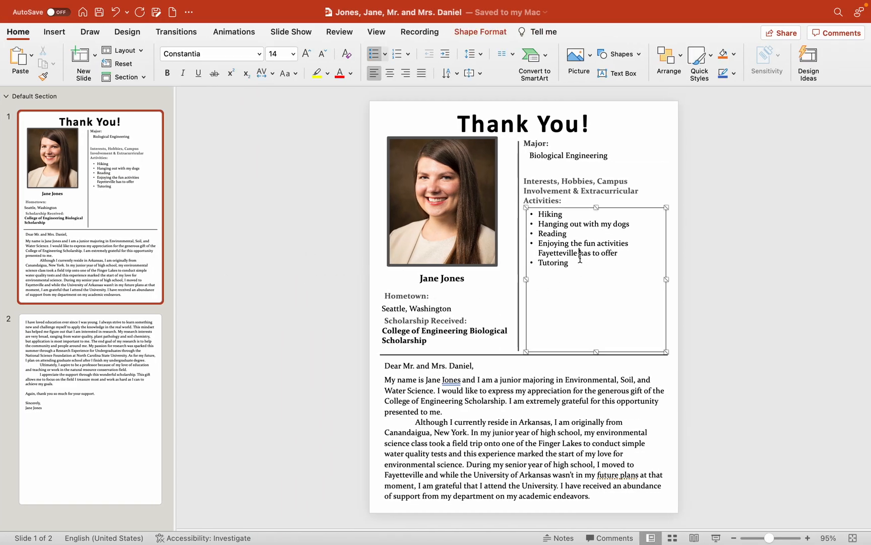
left_click_drag(537, 213, 570, 262)
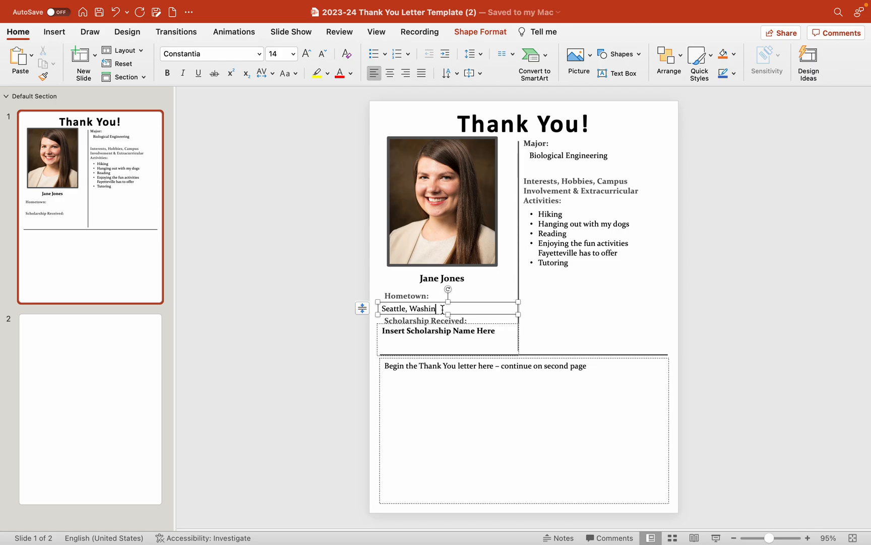
Fill in Seattle, Washington hometown and 'College of Engineering Biological Scholarship'.
type("gton")
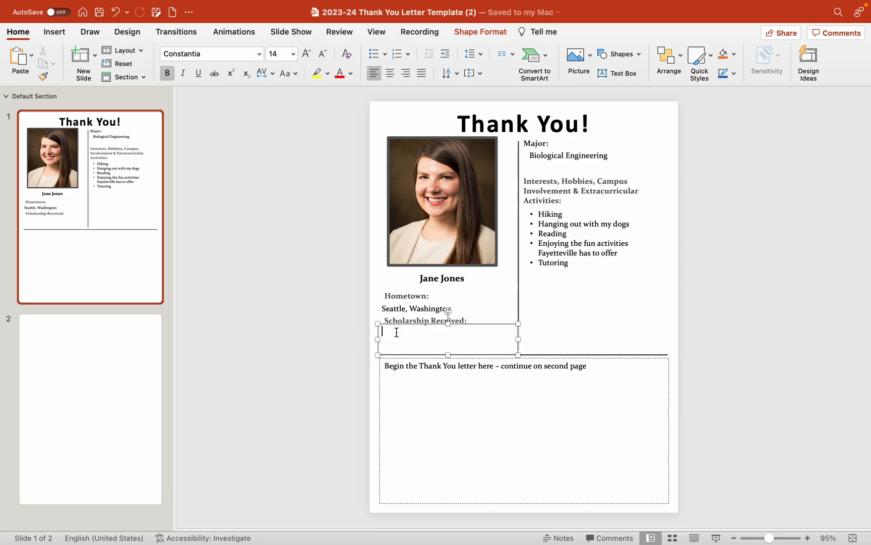
type("College of Engineering Biological Scholarship")
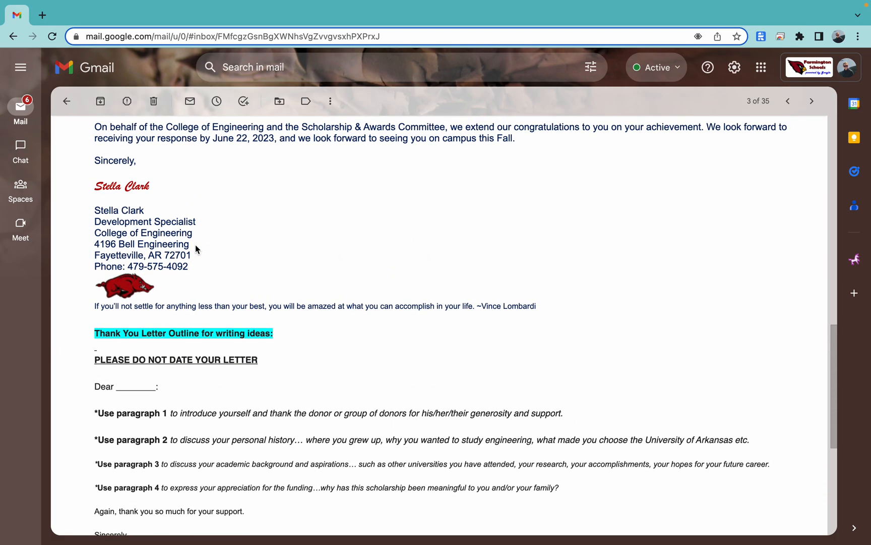
scroll("up", 3)
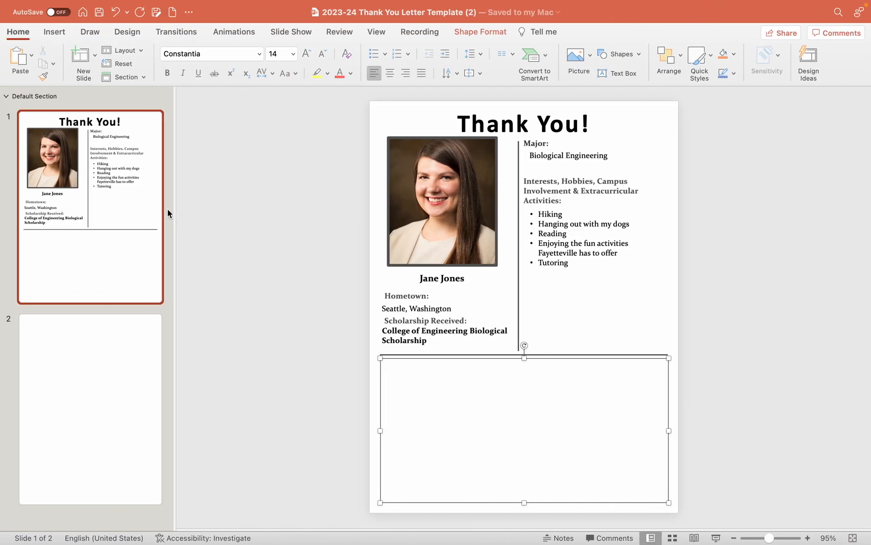
Write the 'Dear Dr. Oliver,' greeting and select the Daniel deck's letter body to copy.
type("Dear Dr. Ol")
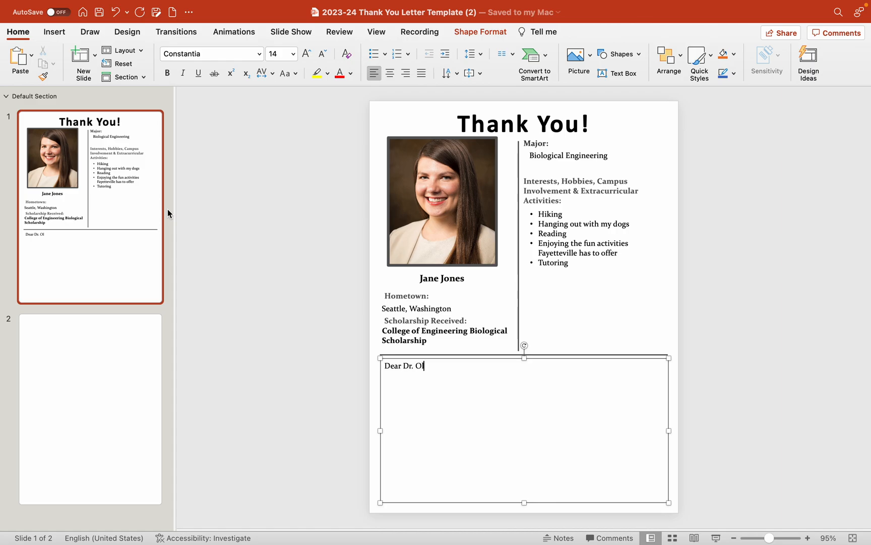
type("iver,")
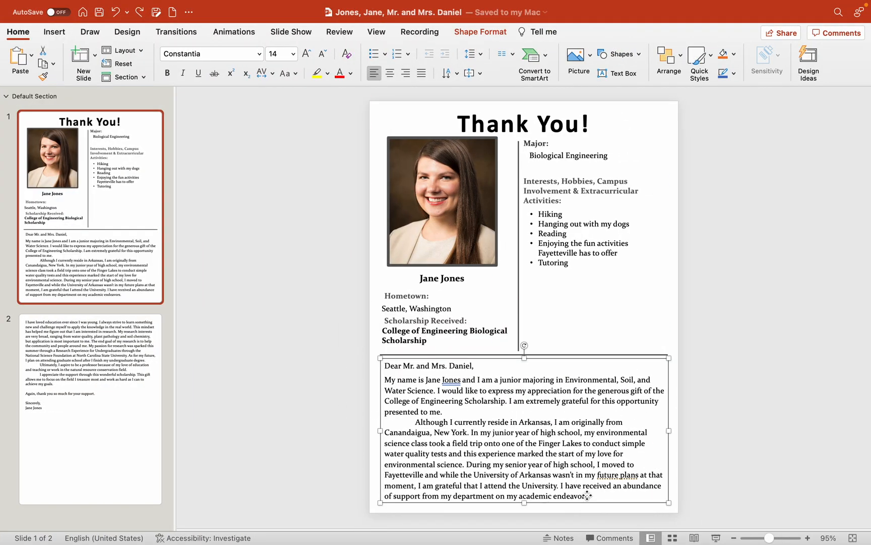
left_click_drag(508, 474, 592, 497)
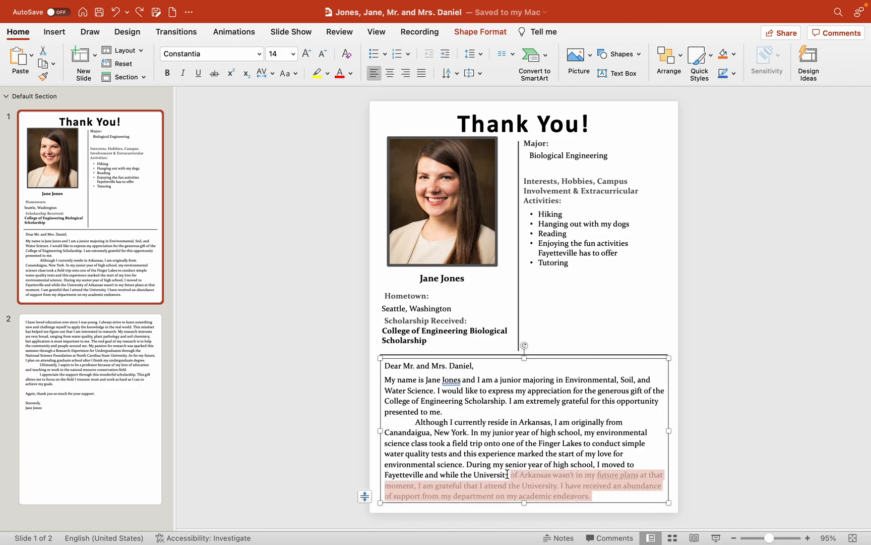
left_click_drag(508, 474, 386, 380)
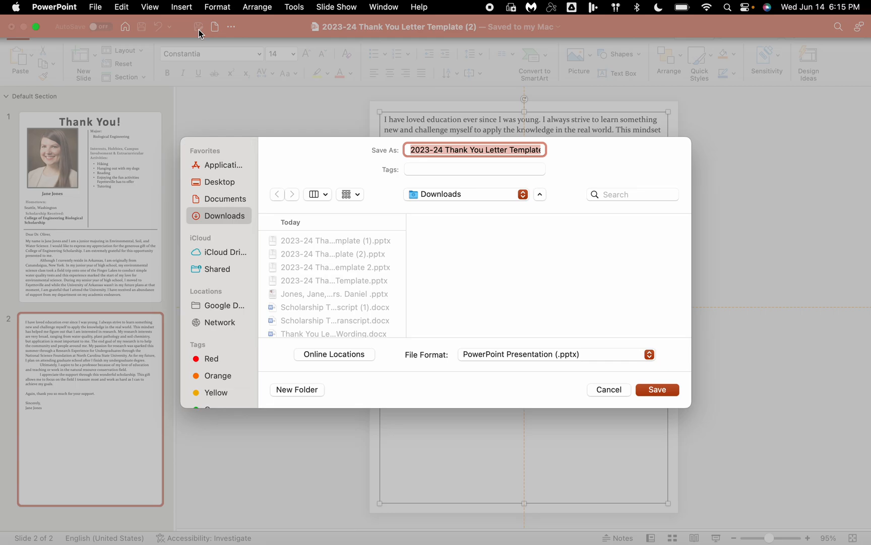
type("Jones,")
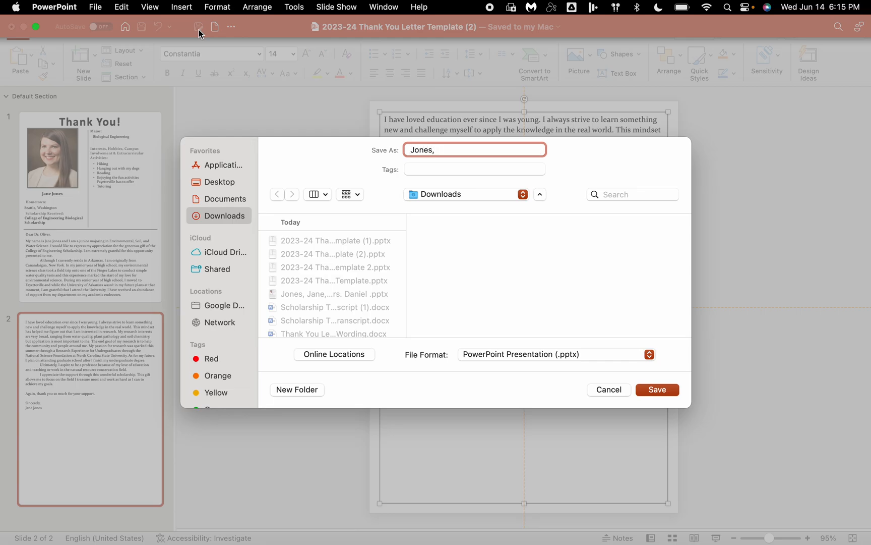
type("Jane,")
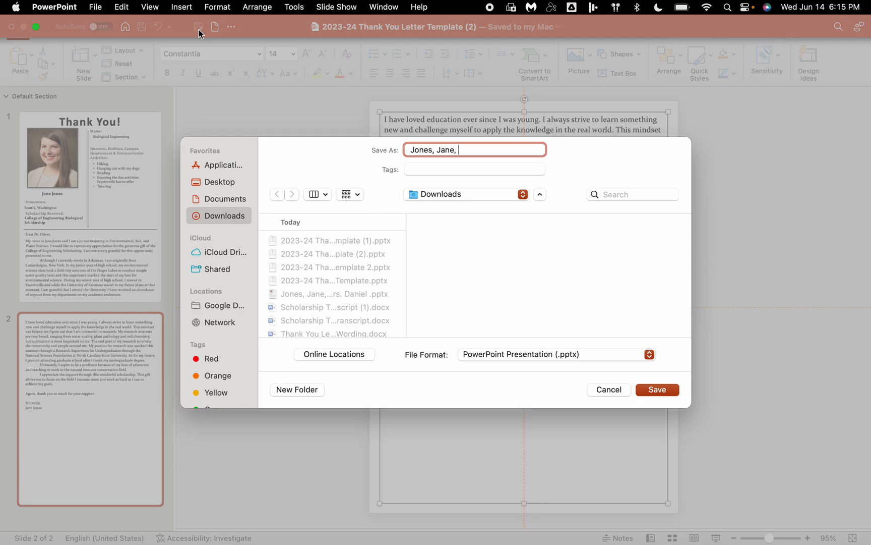
type("Dr. Ol")
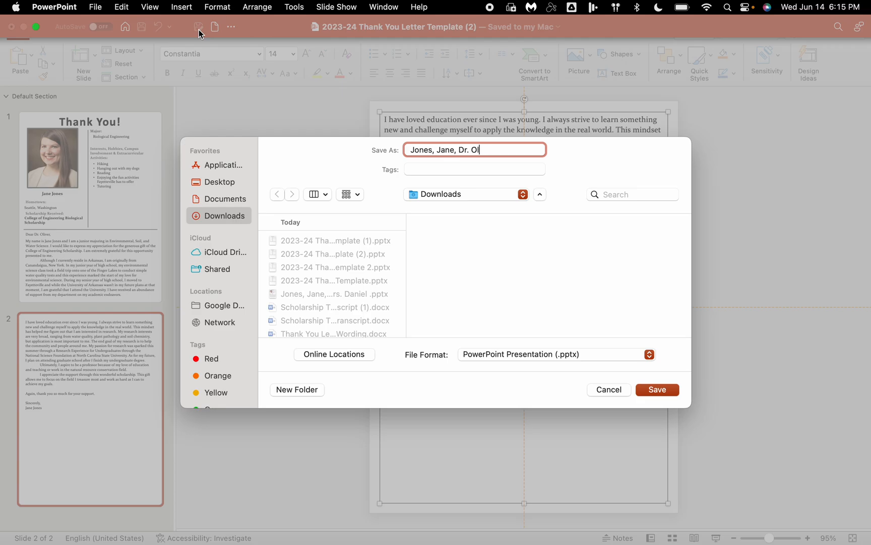
type("ver")
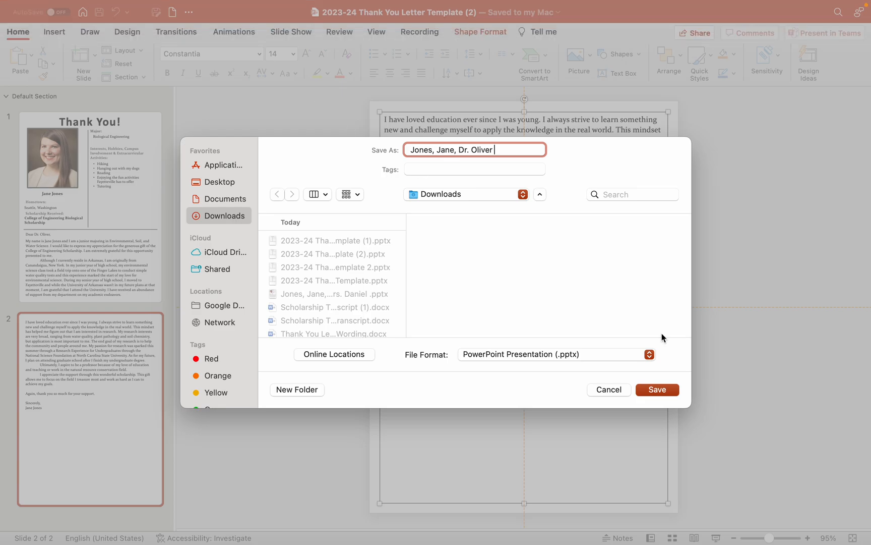
left_click(657, 390)
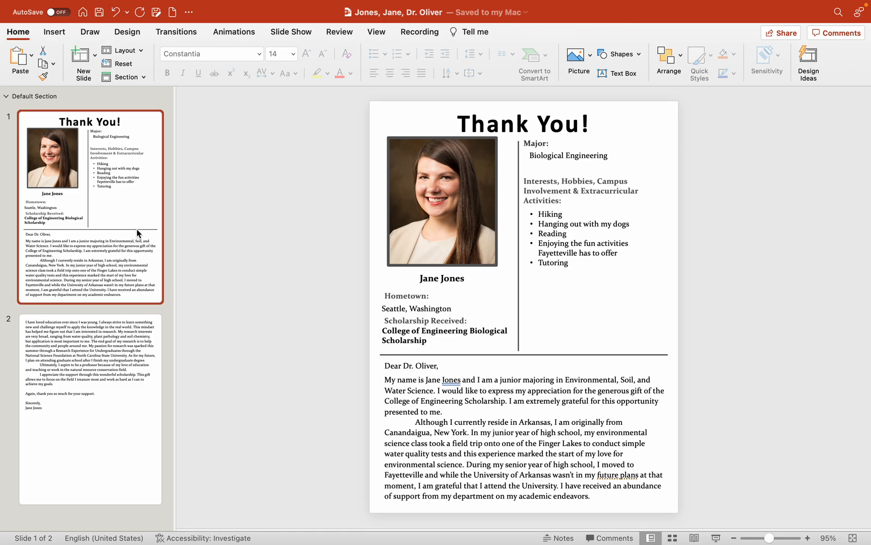
mouse_move(348, 349)
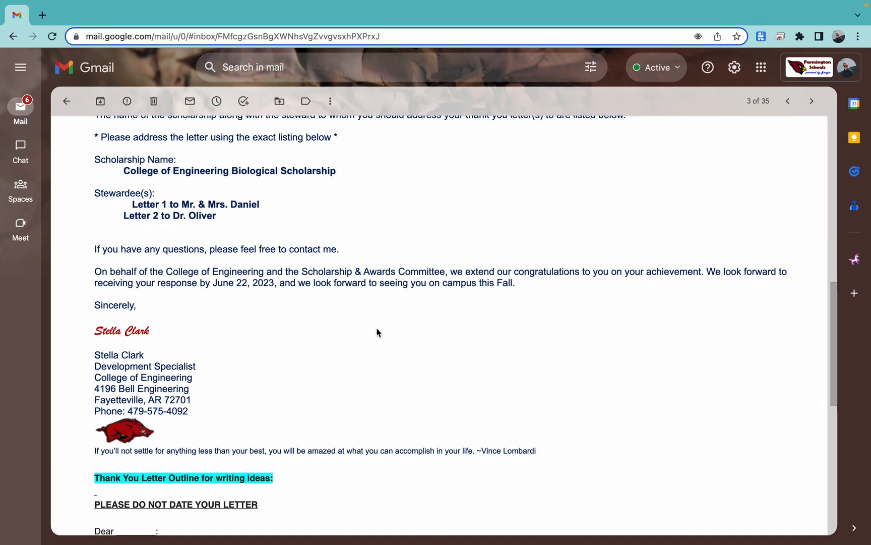
scroll("down", 3)
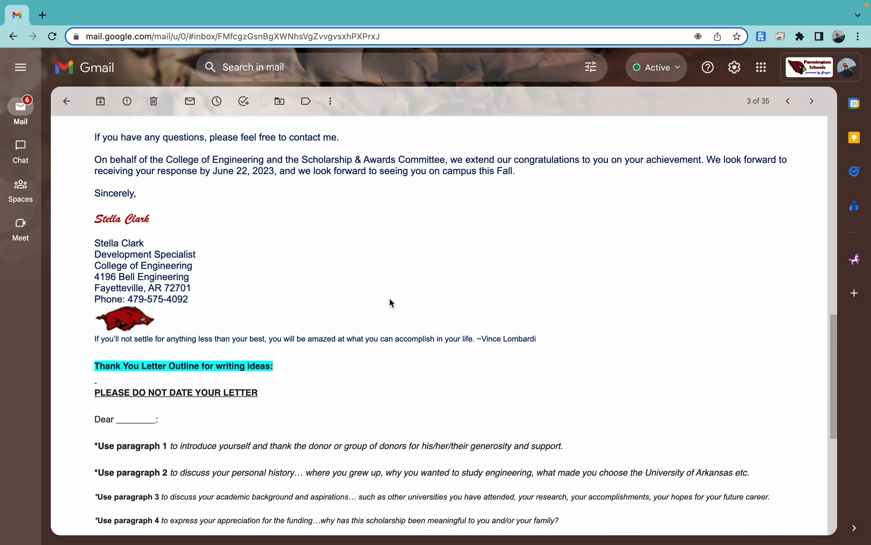
scroll("down", 3)
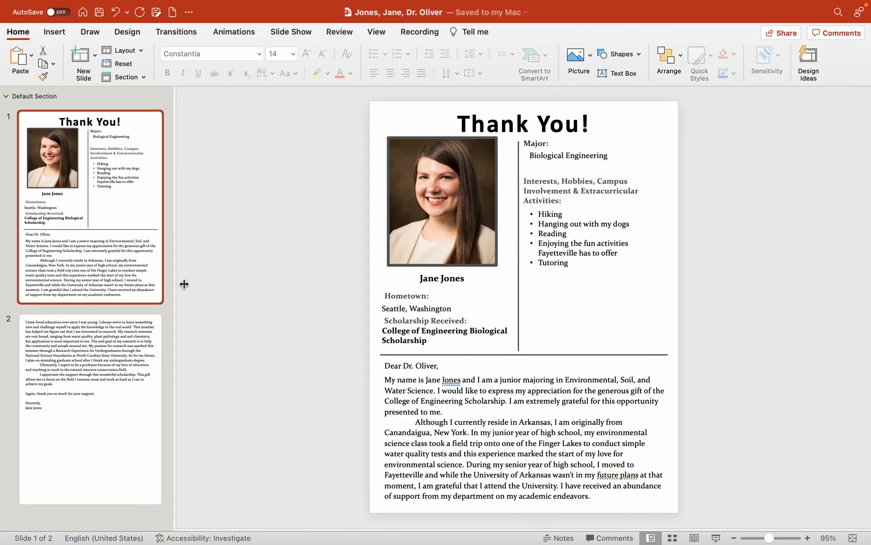
mouse_move(432, 341)
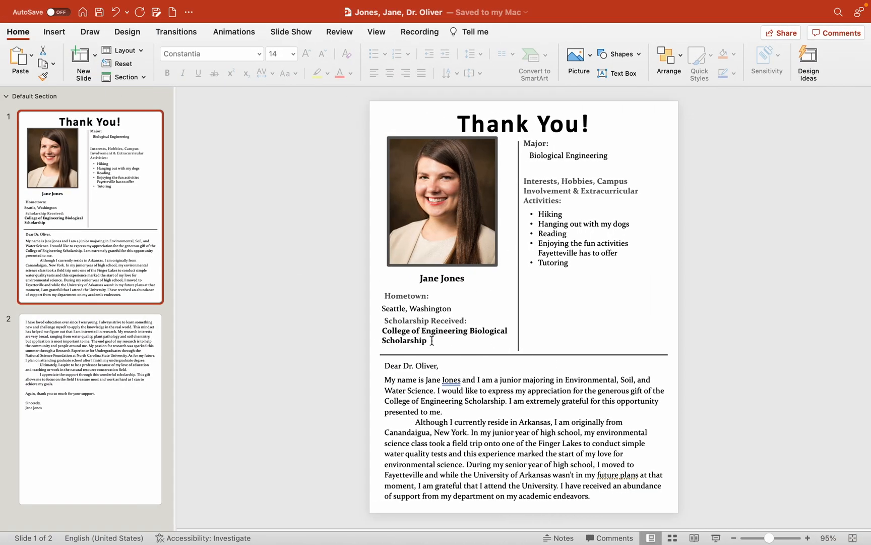
mouse_move(495, 418)
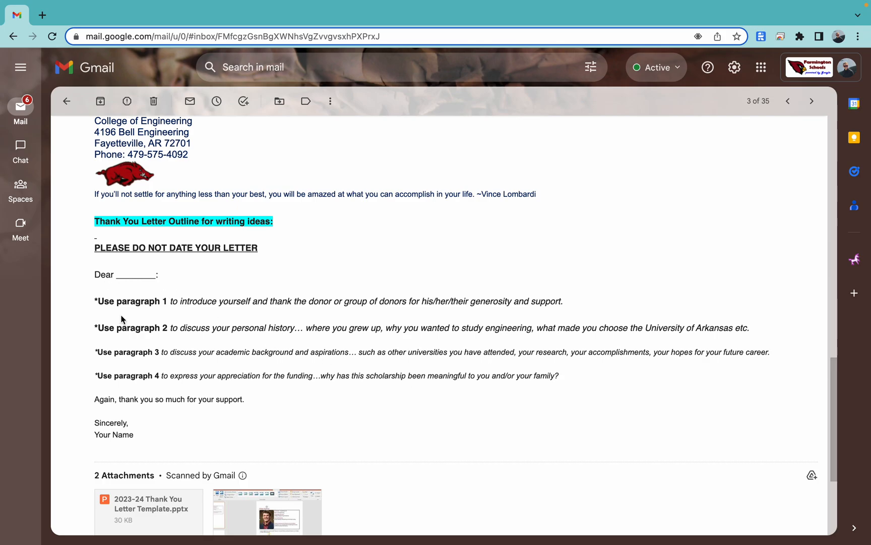
mouse_move(182, 326)
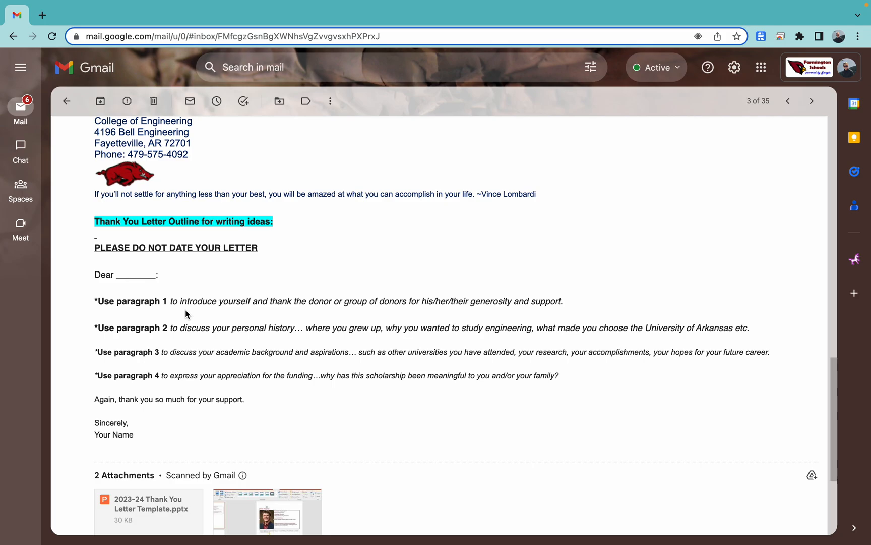
scroll("up", 3)
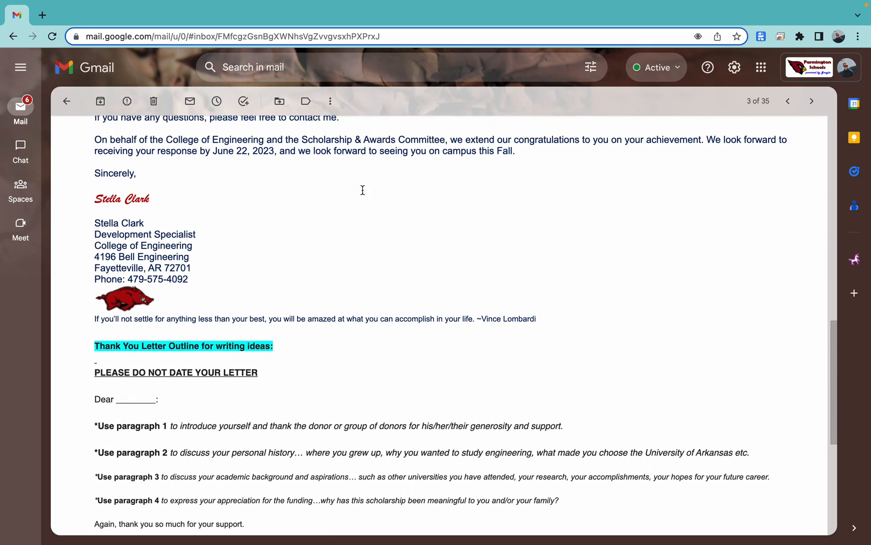